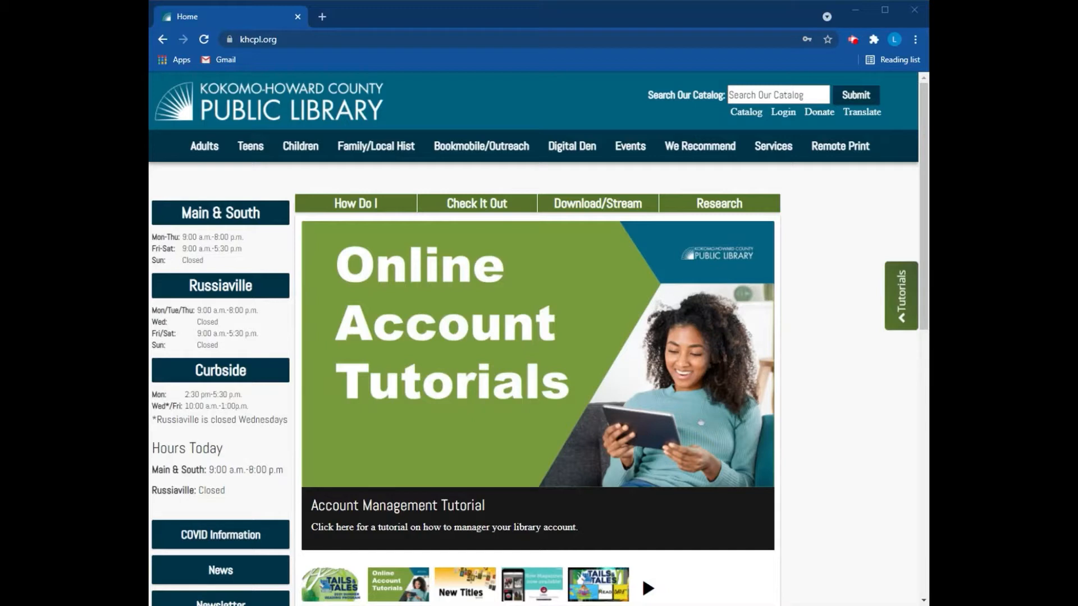
mouse_move(840, 348)
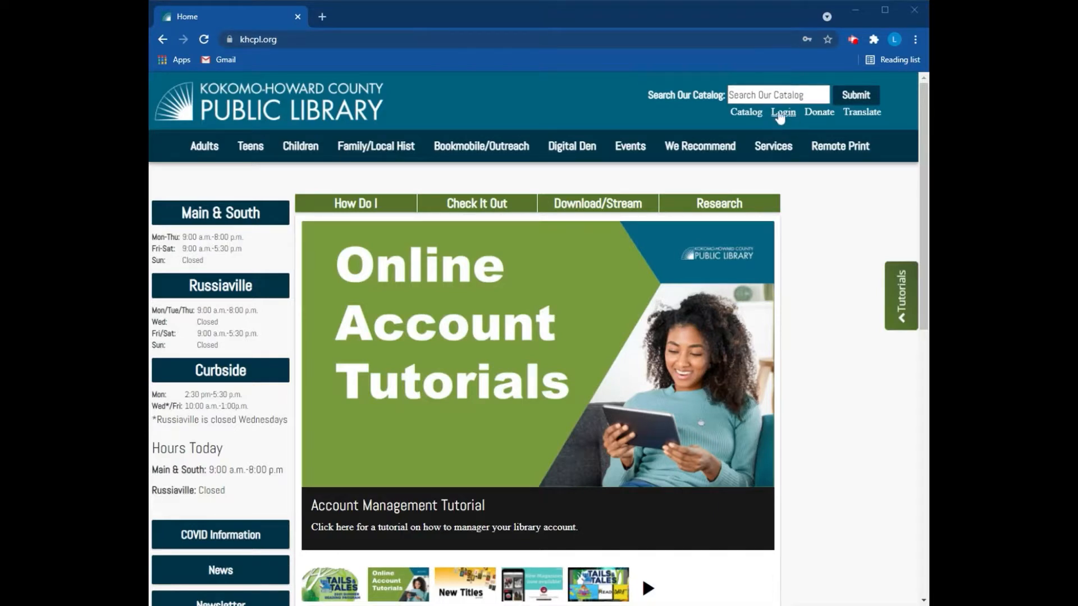
- Sign in to the library account with the card number and password
click(782, 112)
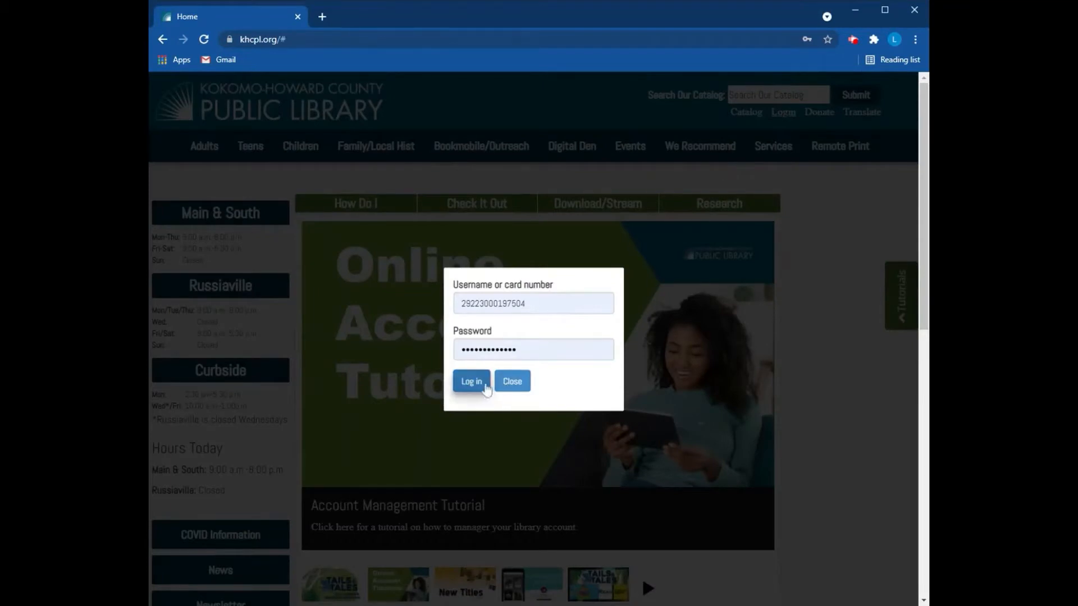
click(472, 381)
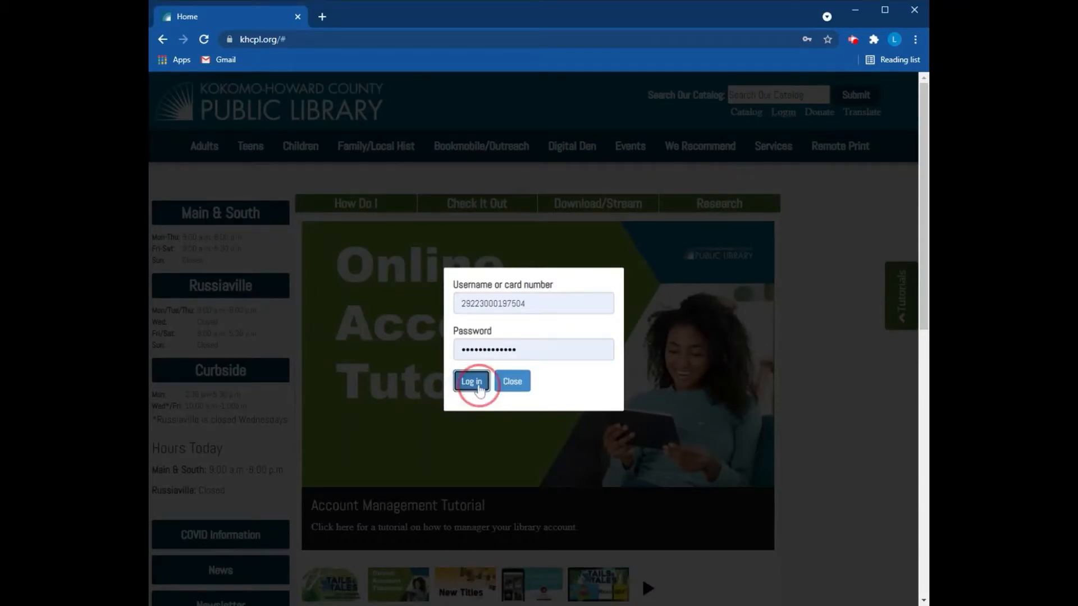
- Start a Community profile from the account menu, reaching the email-required notice
click(471, 382)
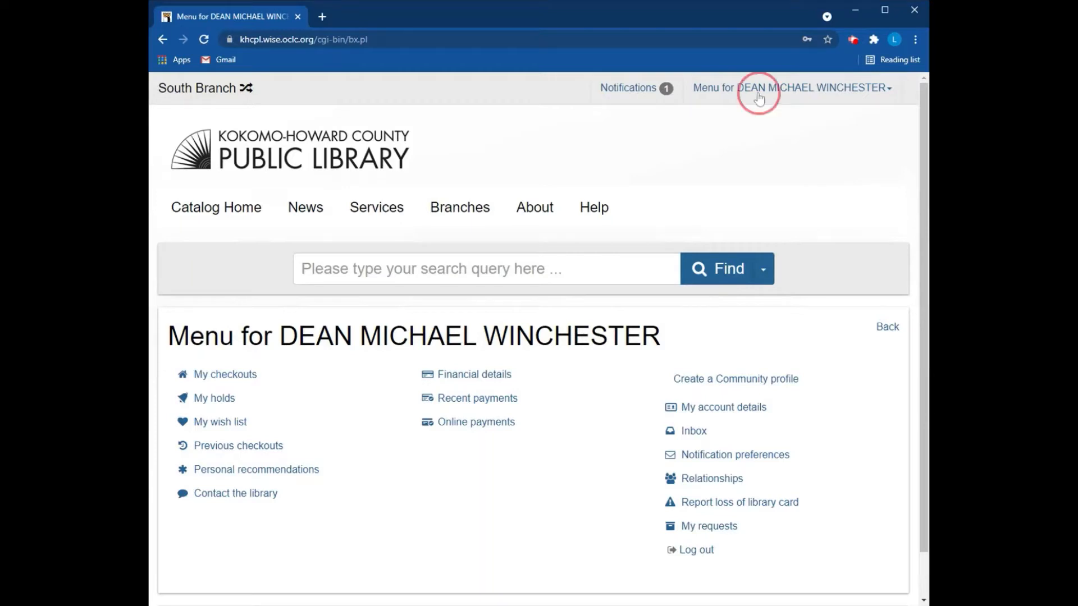
click(790, 87)
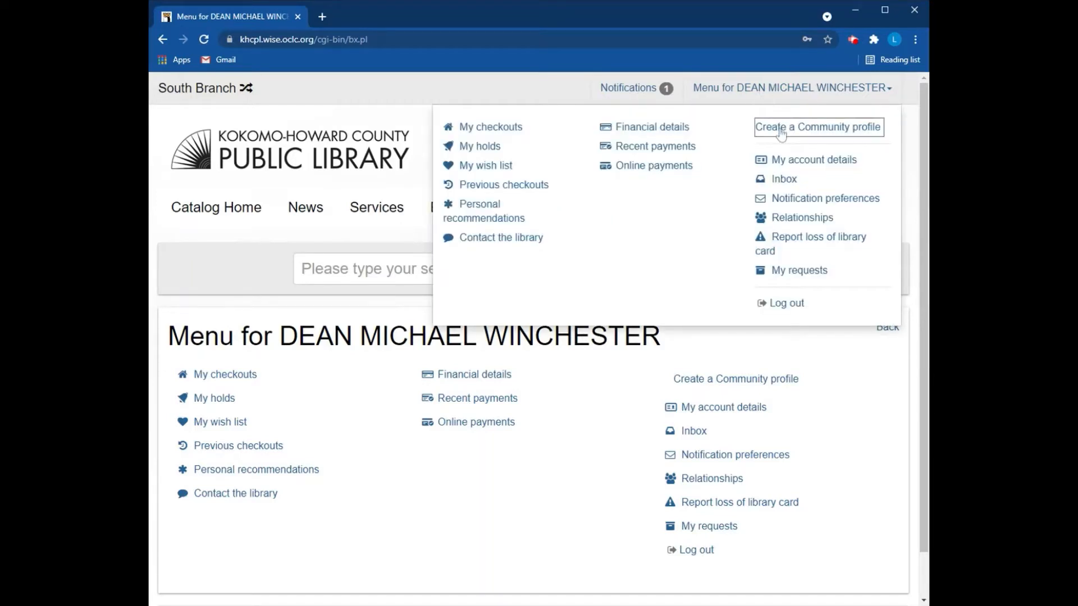
click(818, 127)
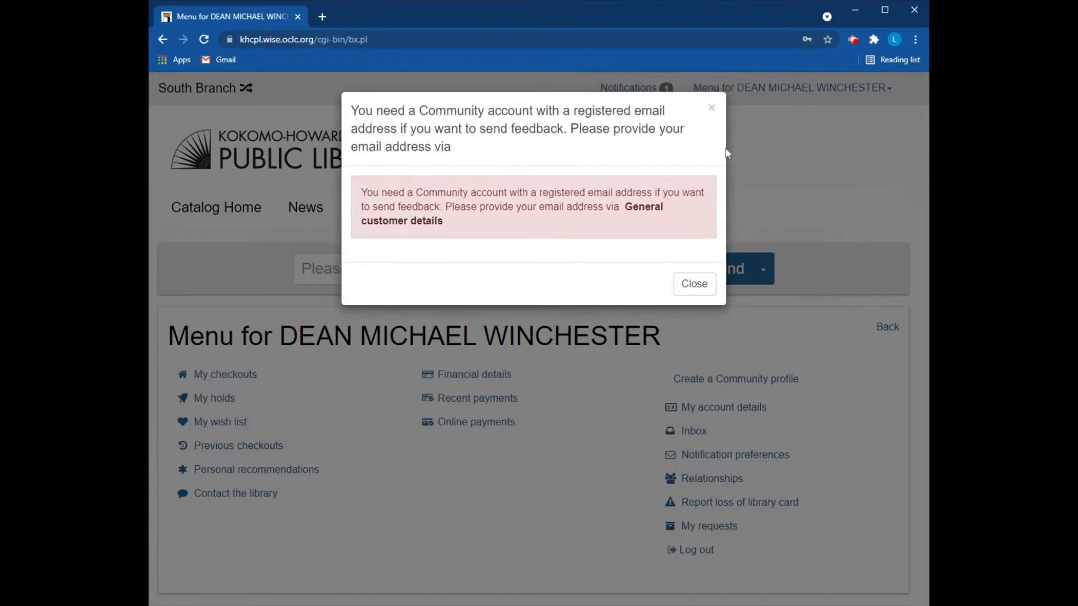
mouse_move(708, 155)
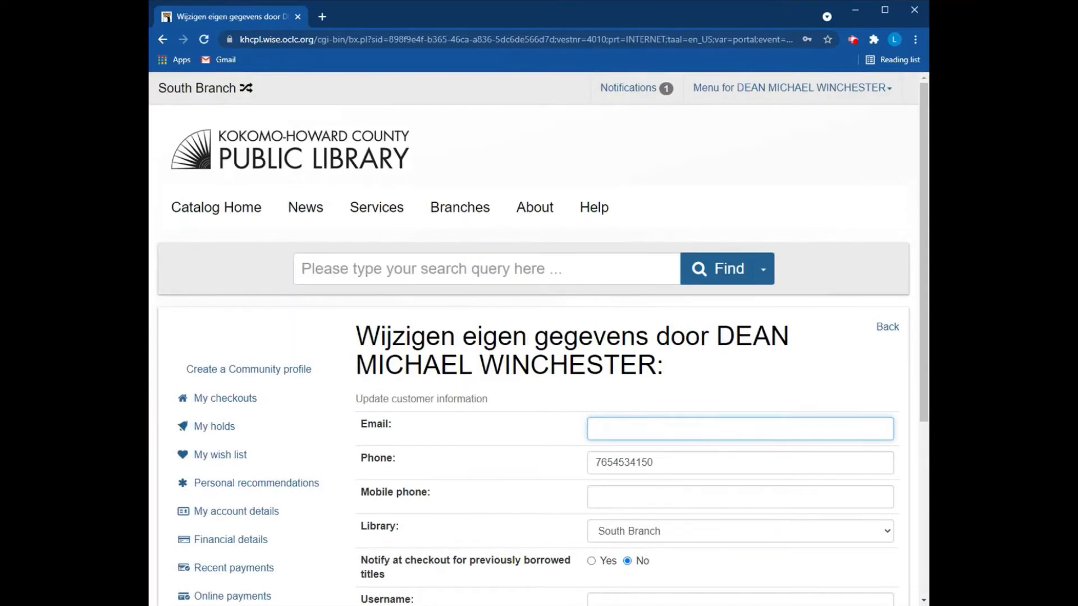
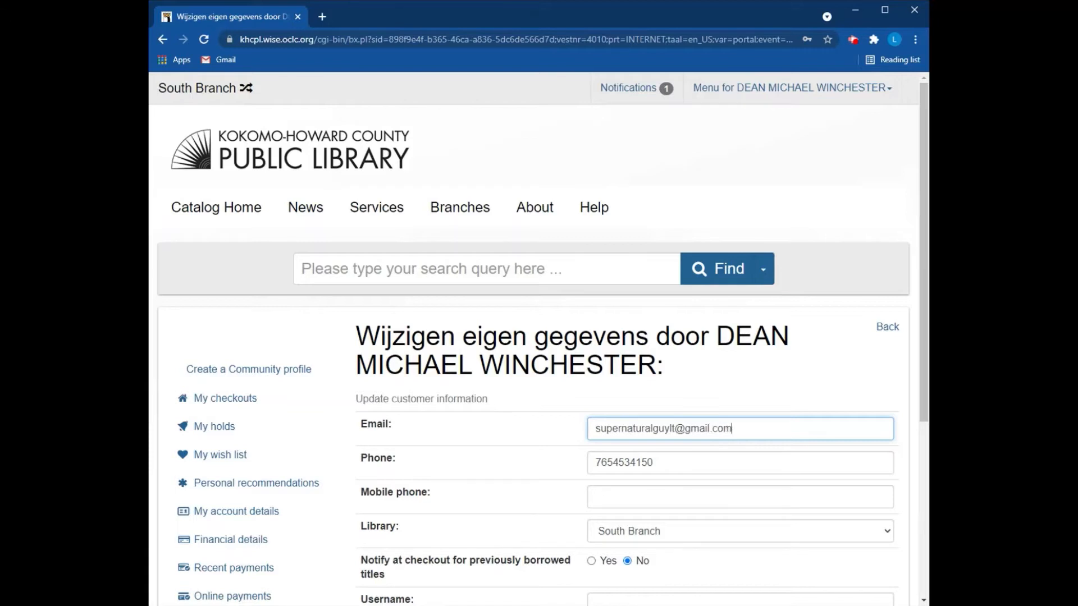
- Enter a gmail.com email address in the customer details and save it
scroll(down, 3)
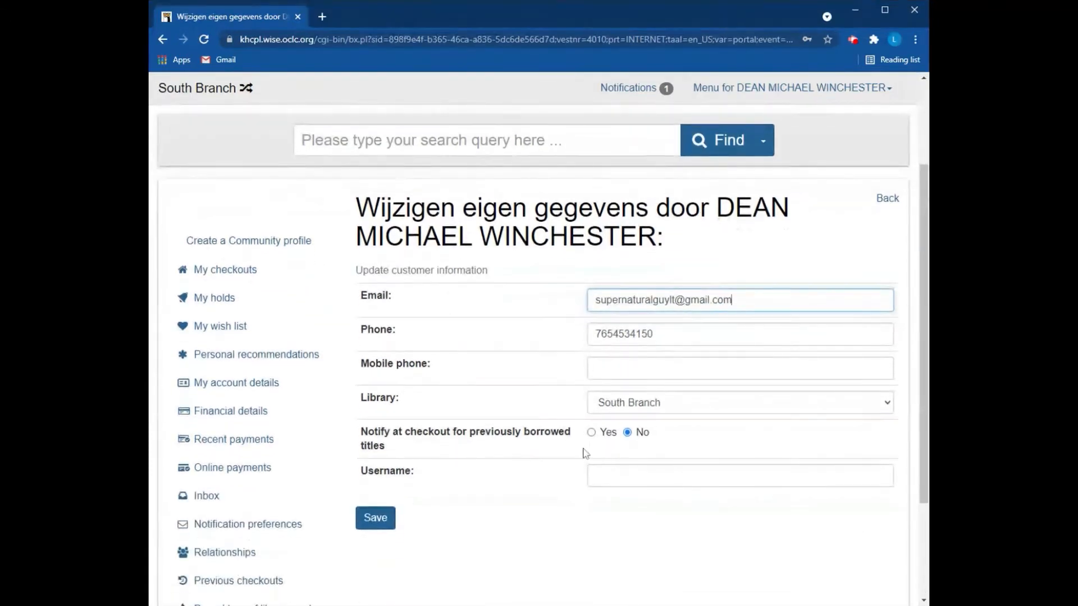
click(374, 518)
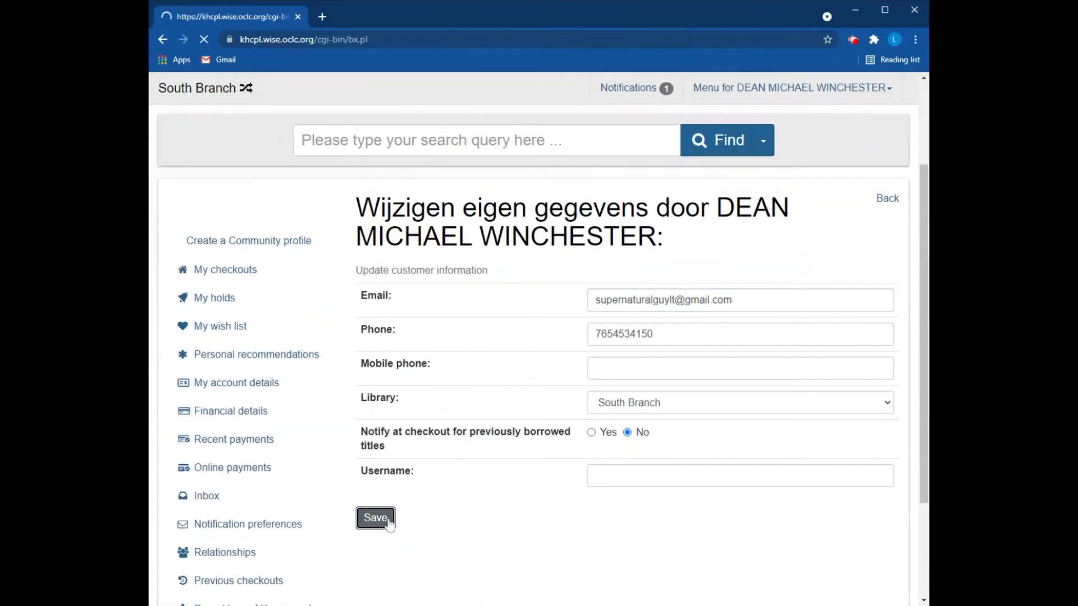
click(374, 518)
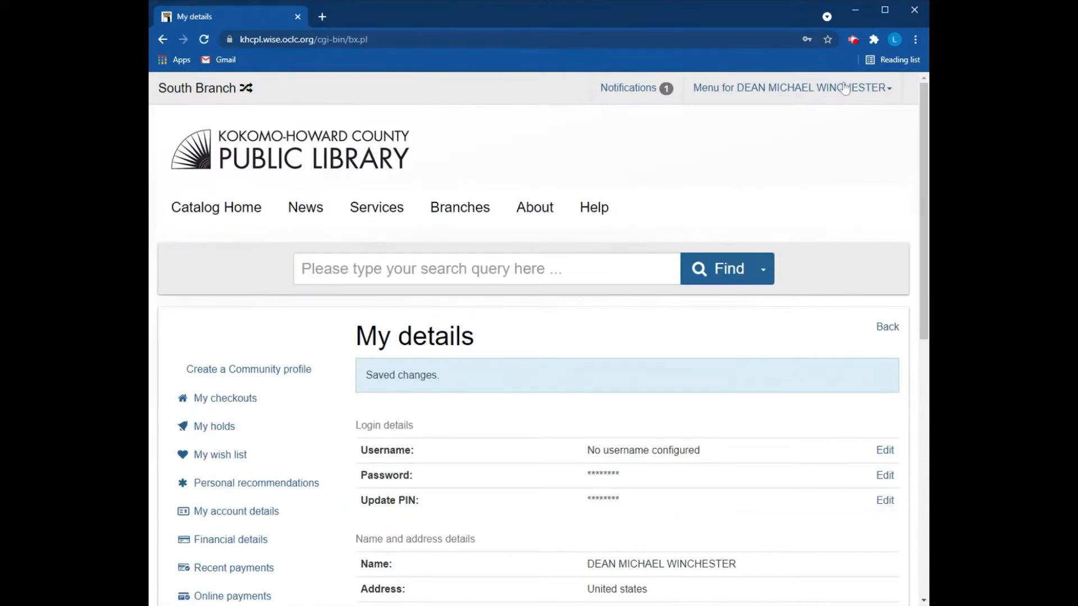
- Restart Create a Community profile and agree to the Community Terms and Conditions
click(789, 87)
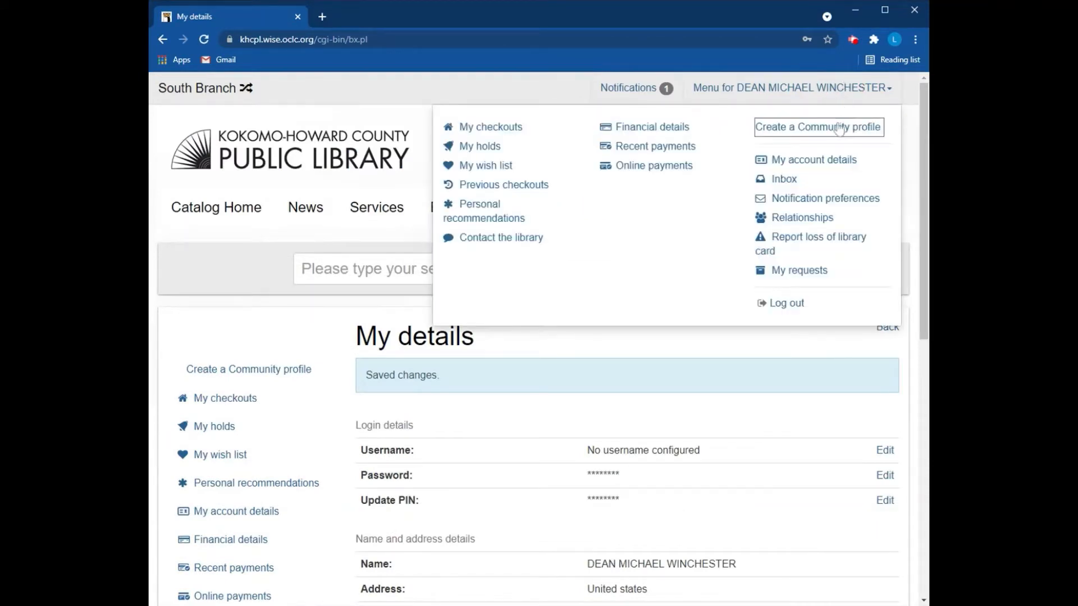
click(818, 127)
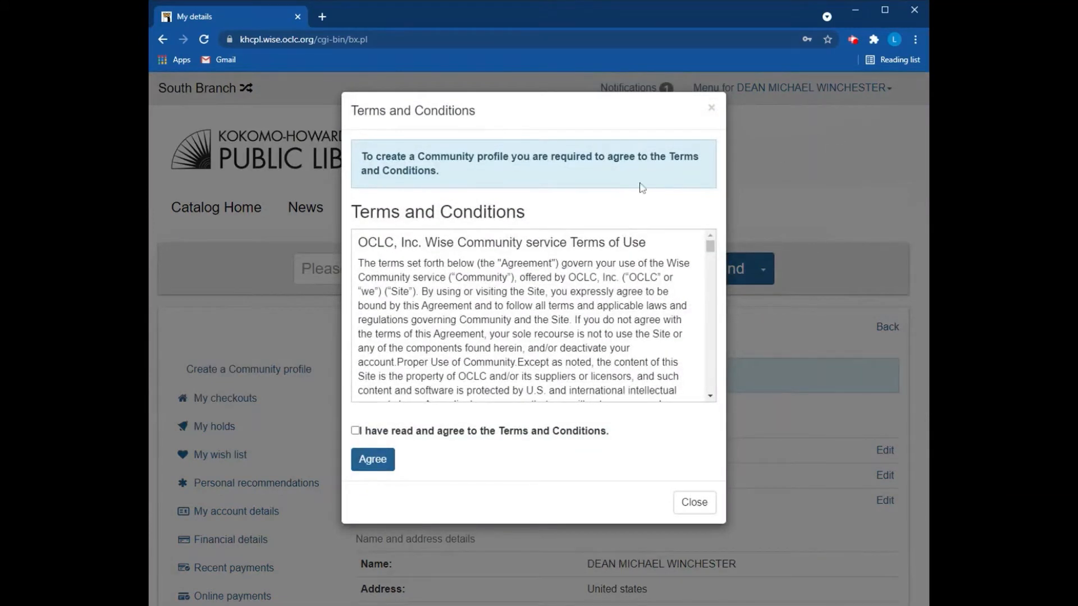
mouse_move(640, 200)
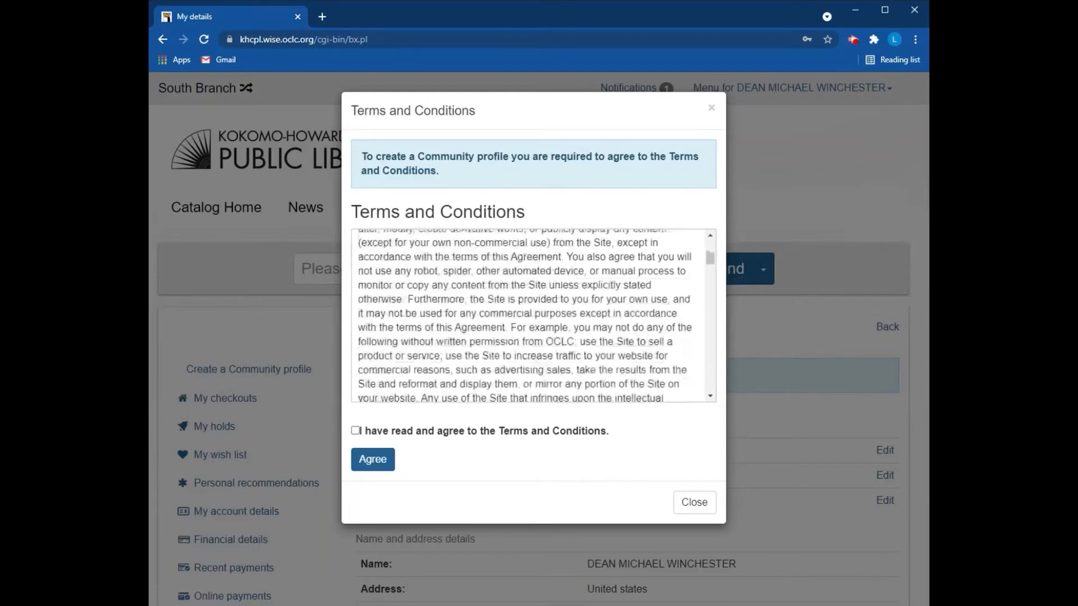
scroll(down, 3)
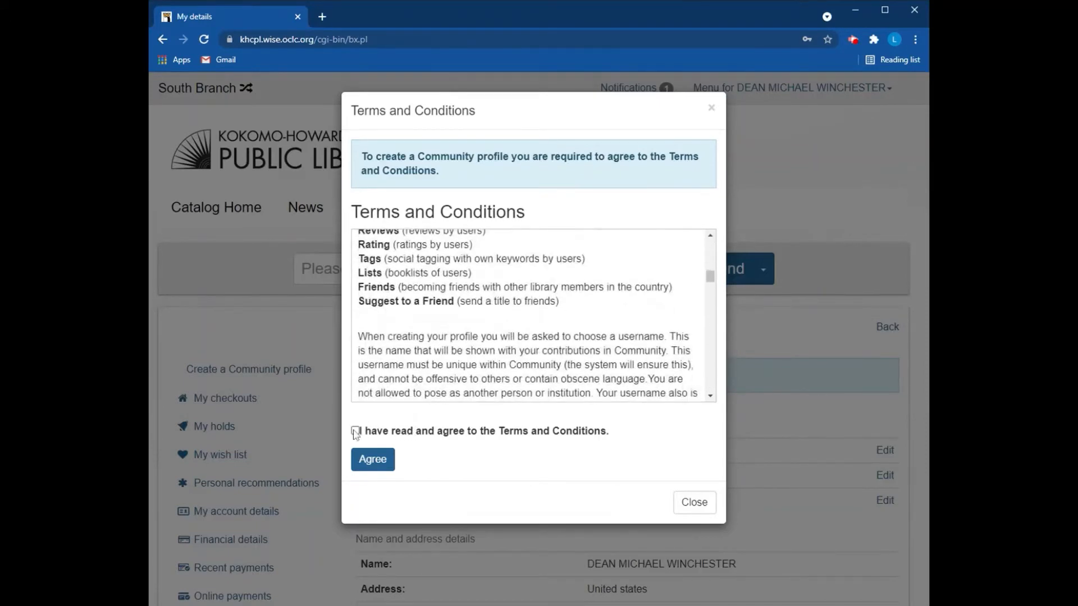
click(371, 460)
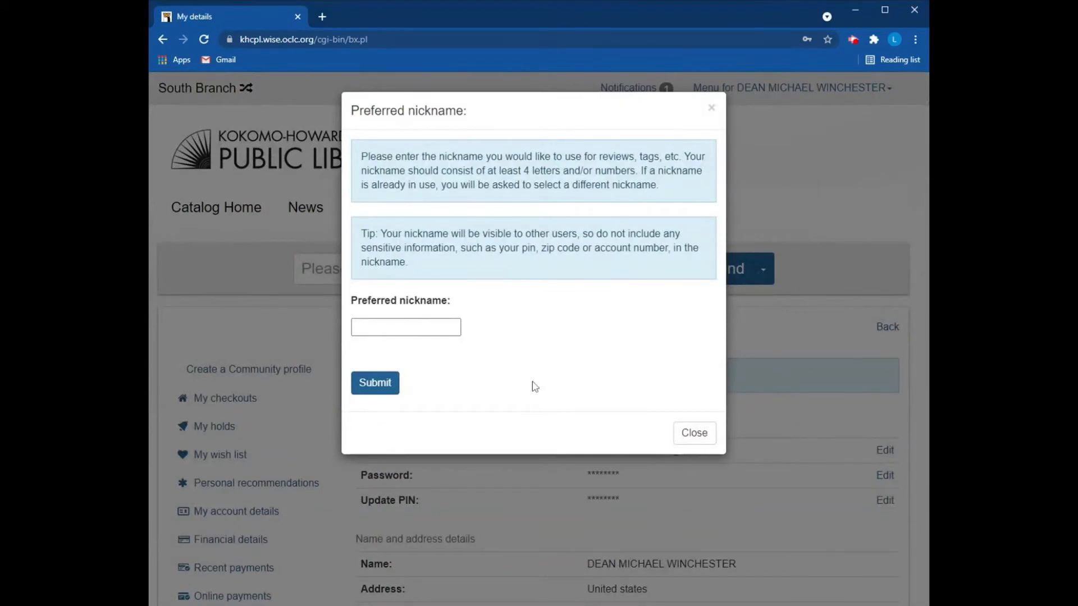
mouse_move(504, 357)
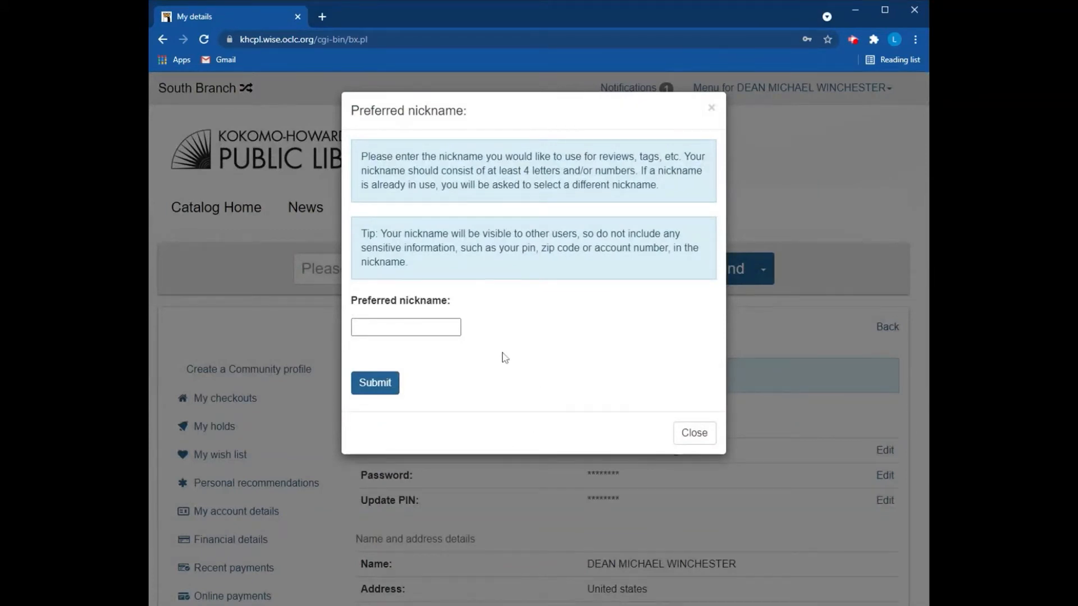
mouse_move(491, 353)
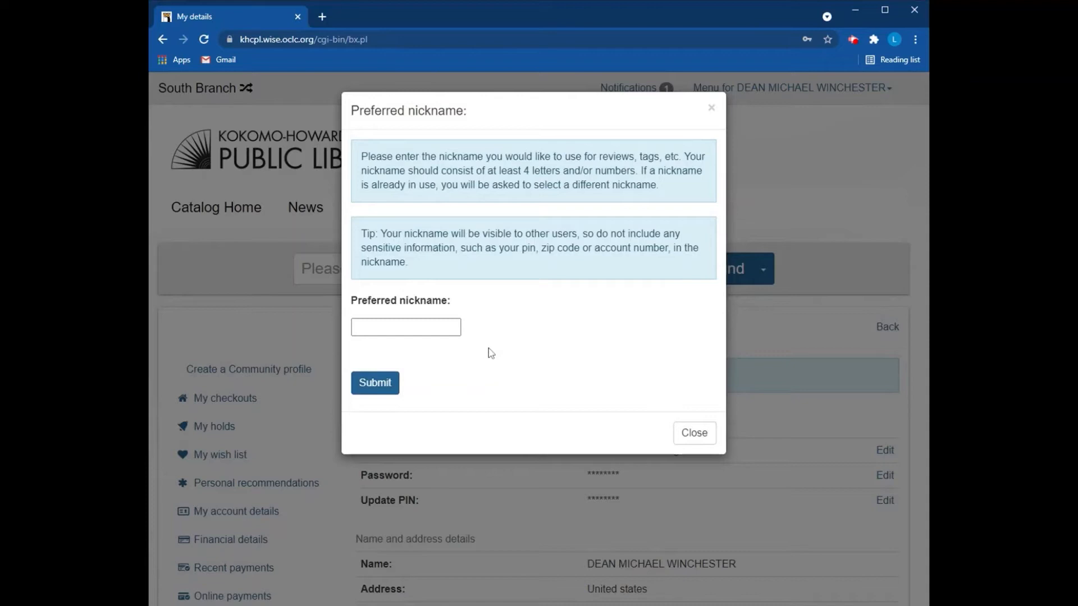
- Submit a preferred nickname, then close the Community logged-in notice
click(405, 328)
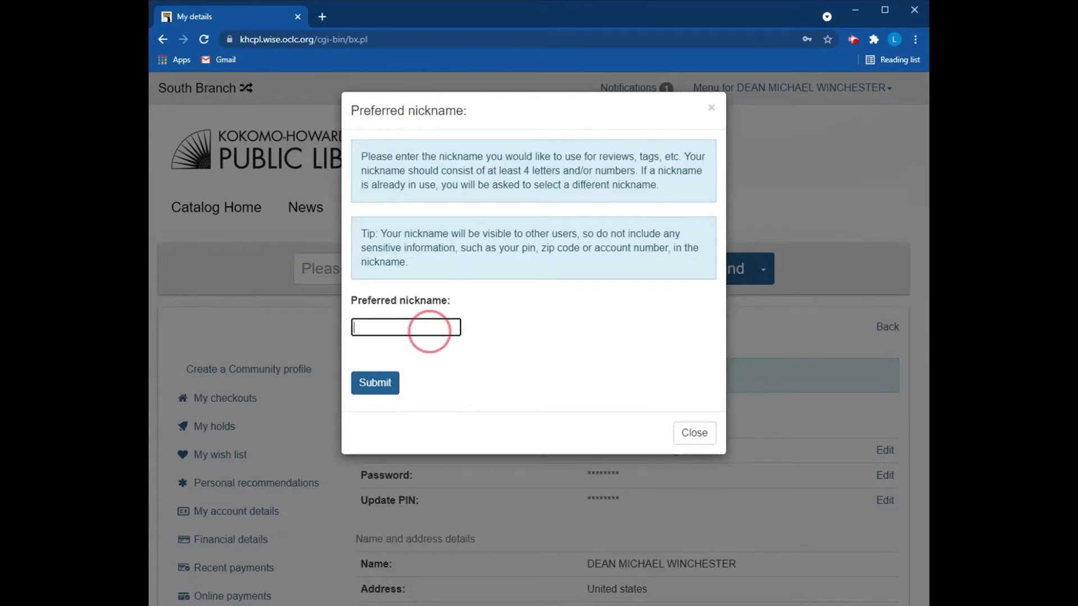
text(Supernatural)
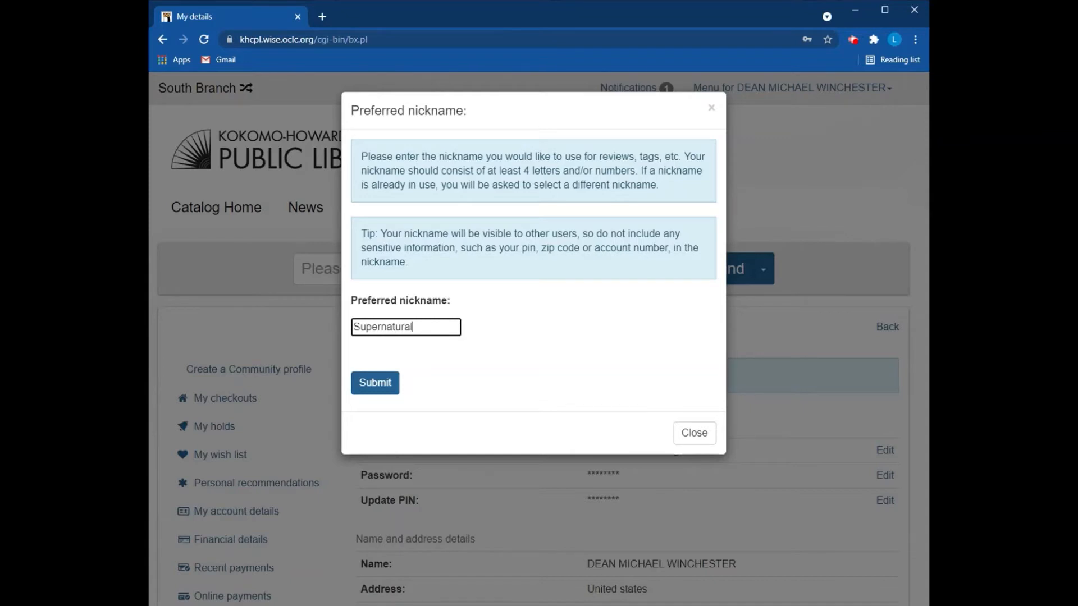
text(Gu)
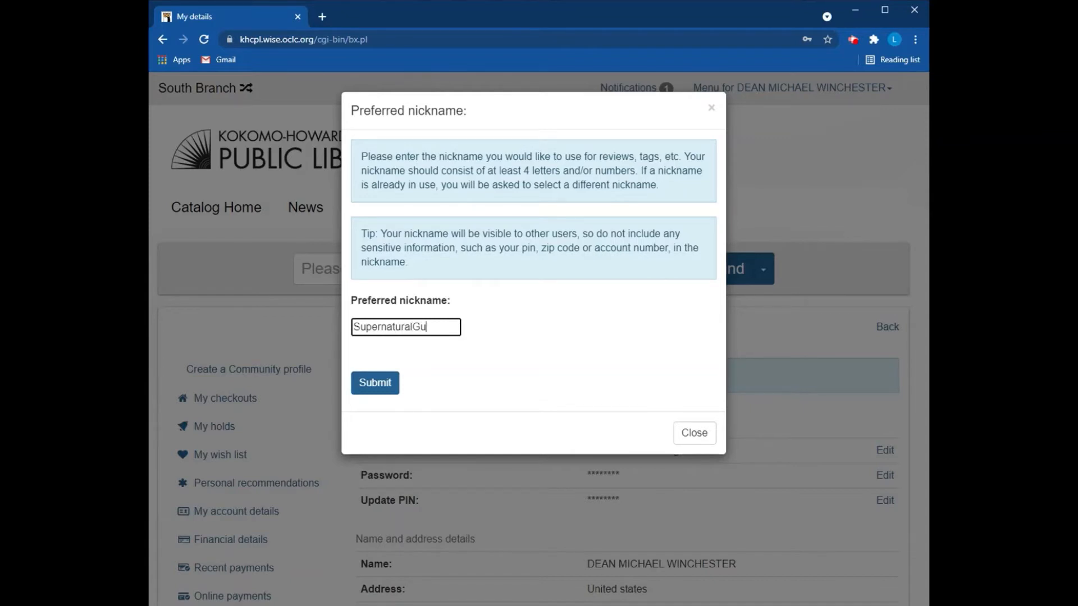
text(y)
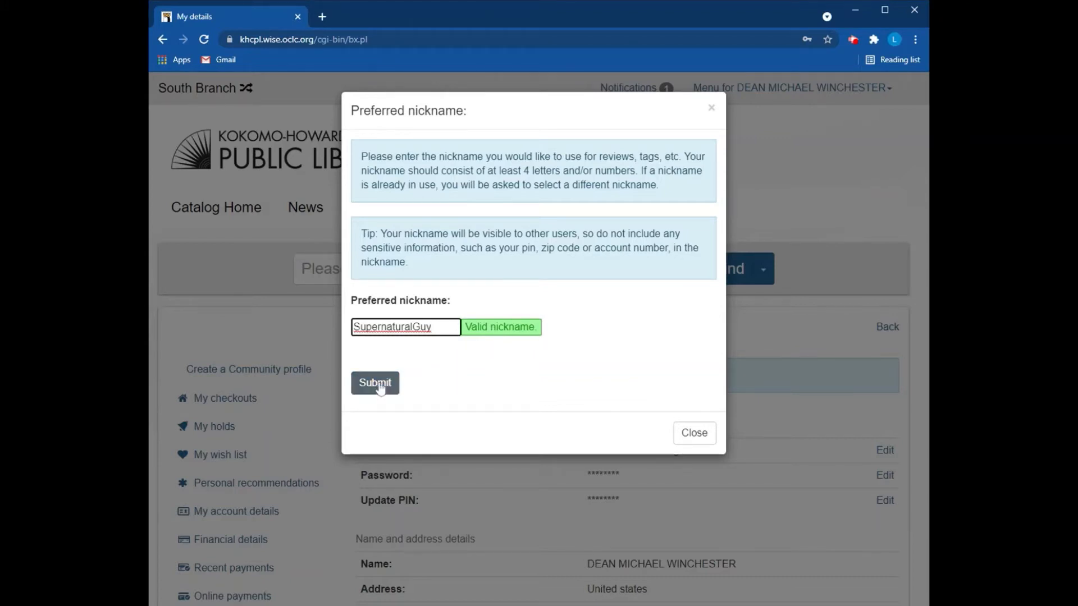
click(374, 383)
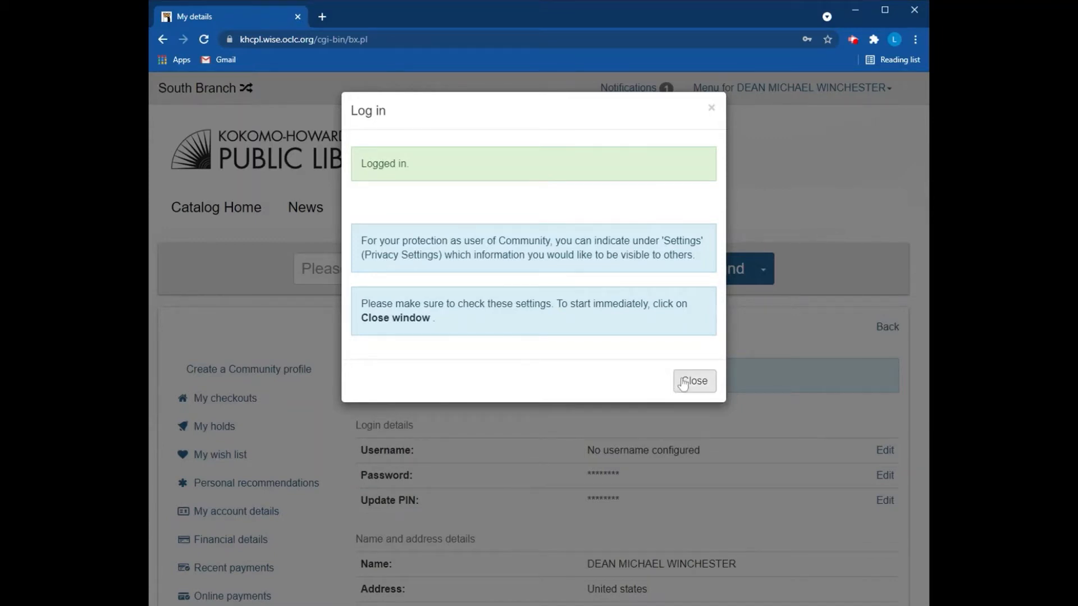
click(694, 381)
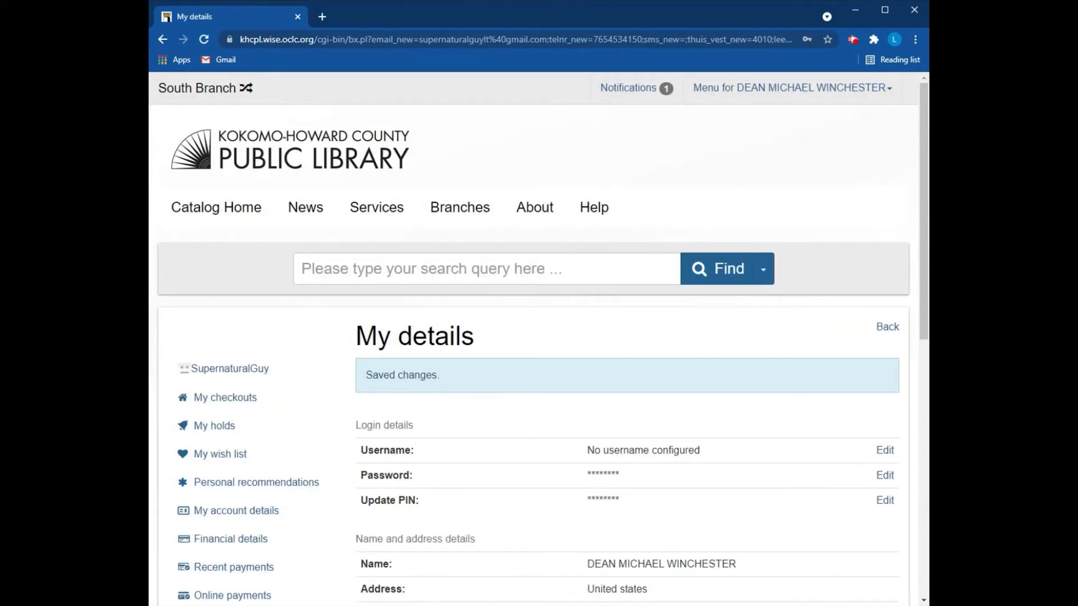
- Search the catalog for 'midnight library'
click(486, 269)
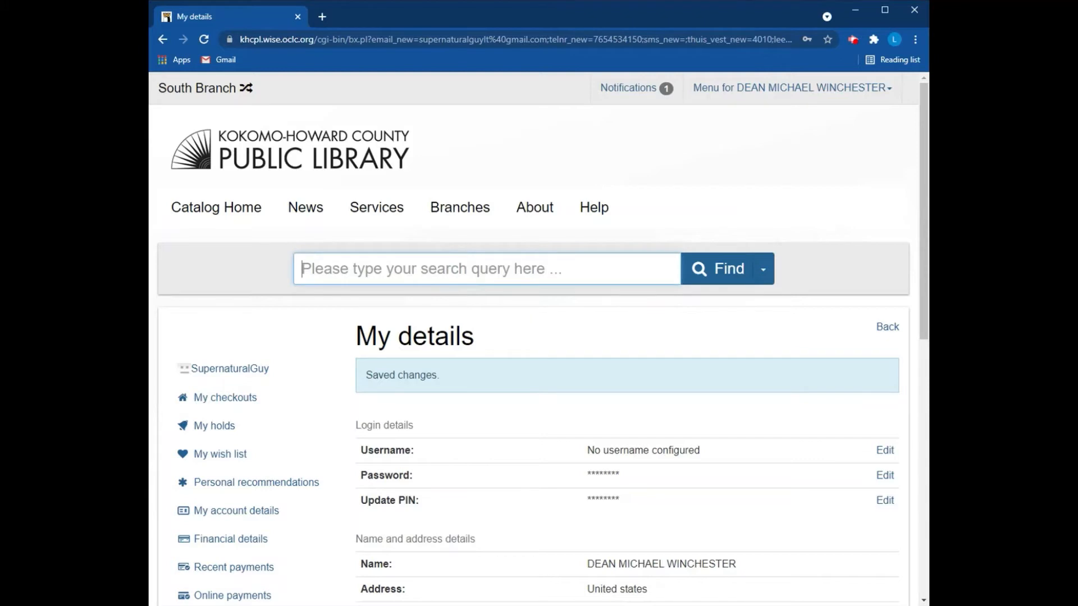
text(midgnight l)
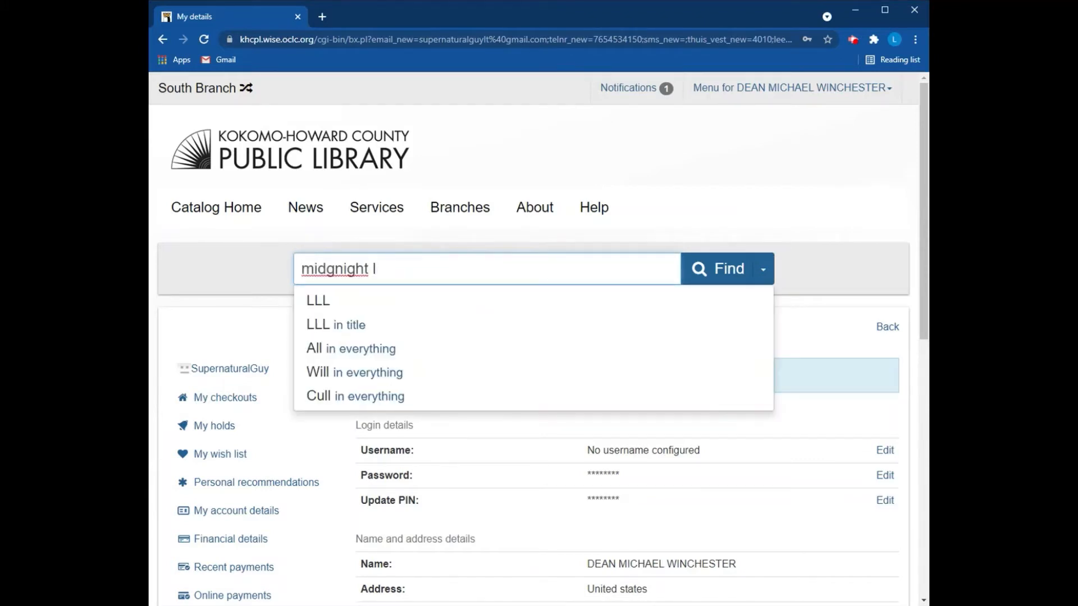
text(midnight)
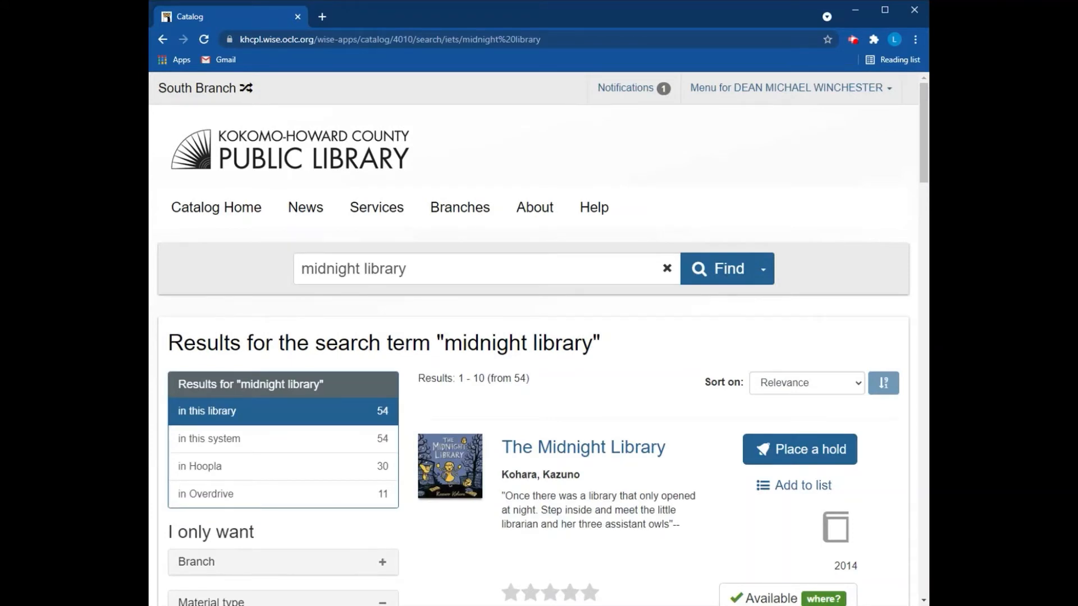
- Open Add to list for the 2020 Matt Haig edition of The midnight library
scroll(down, 3)
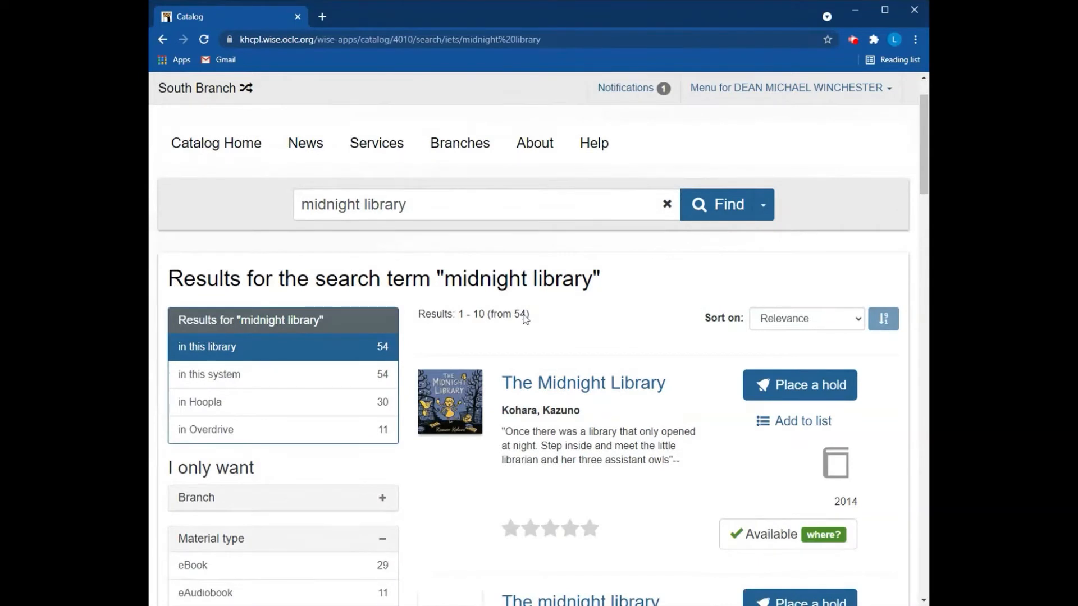
scroll(down, 3)
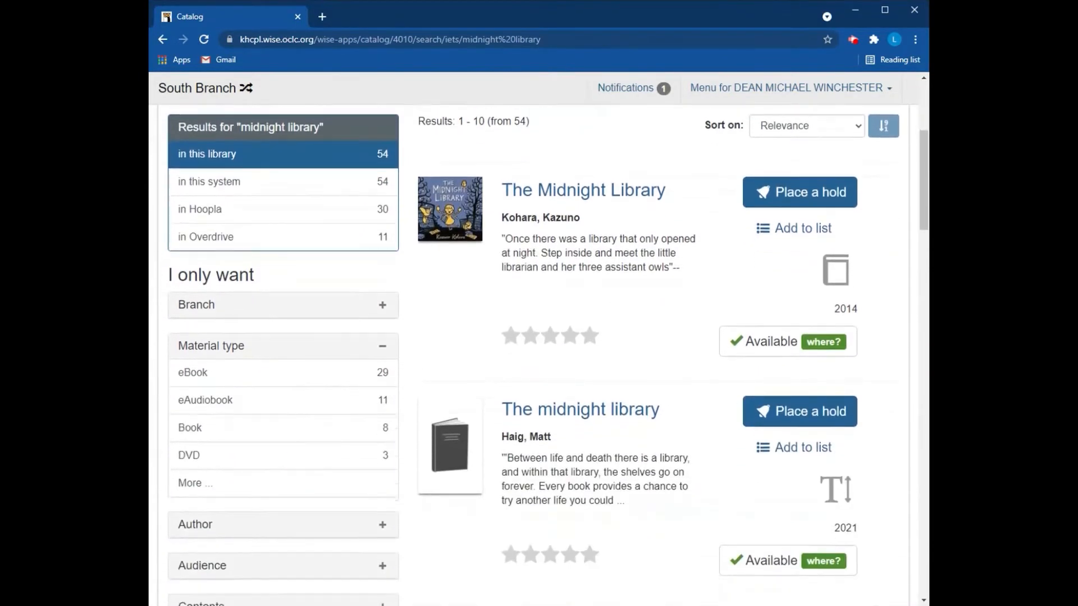
scroll(down, 3)
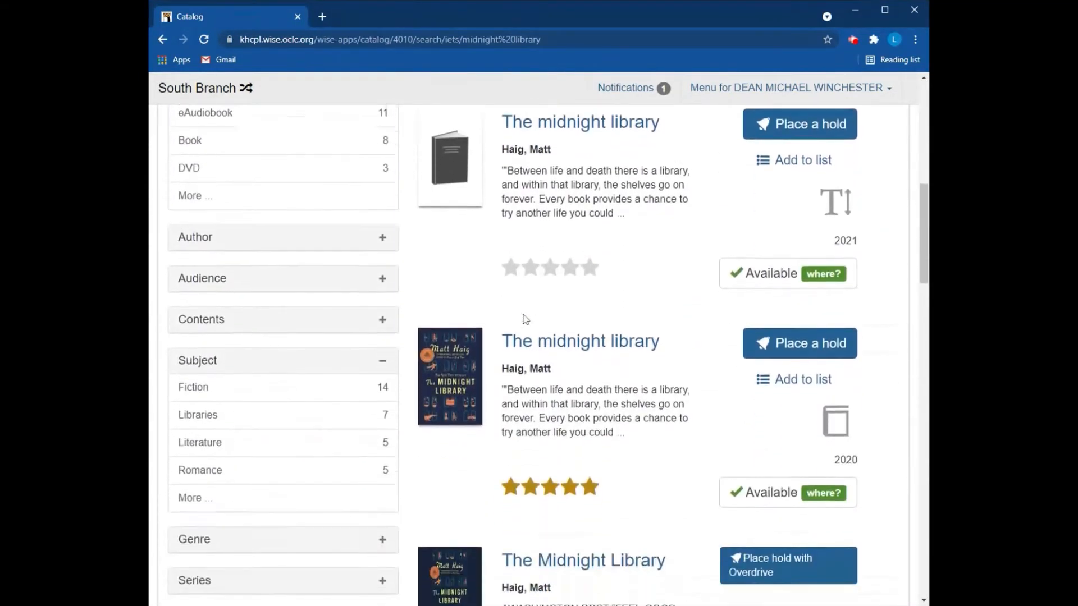
scroll(down, 3)
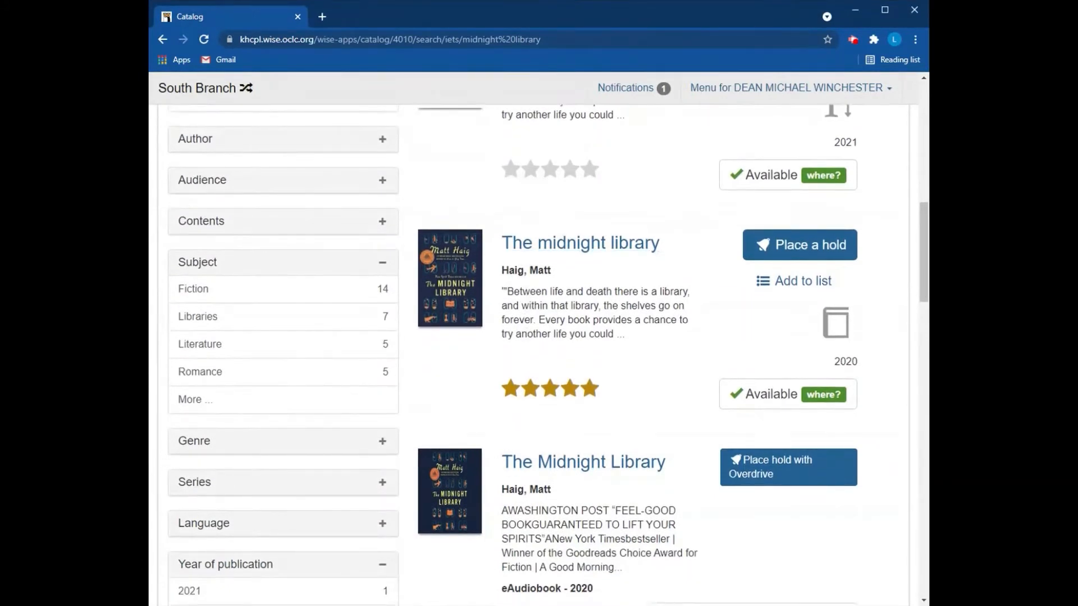
mouse_move(566, 317)
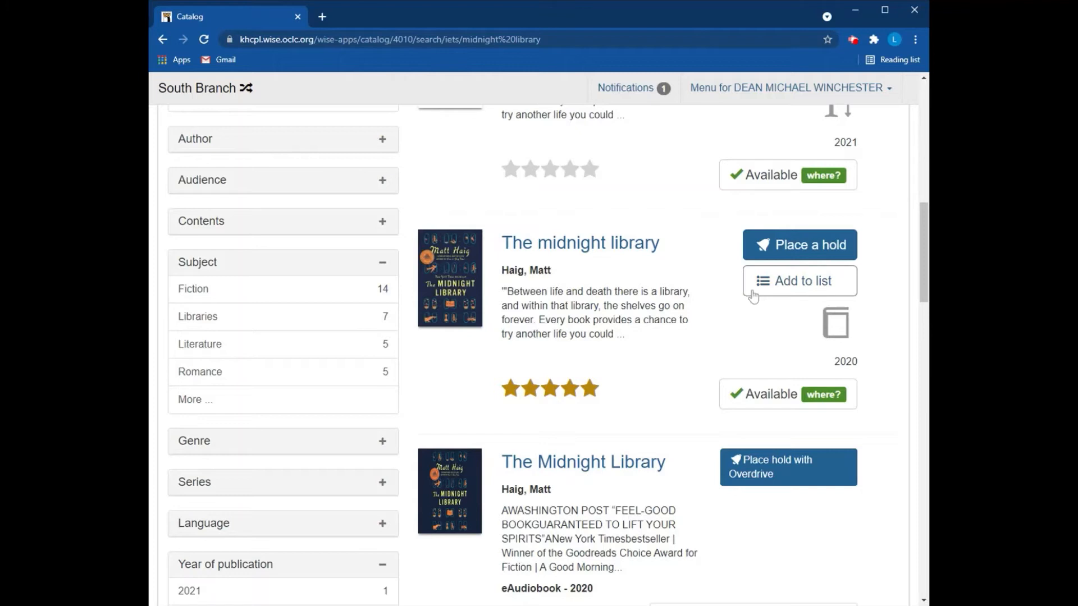
click(799, 281)
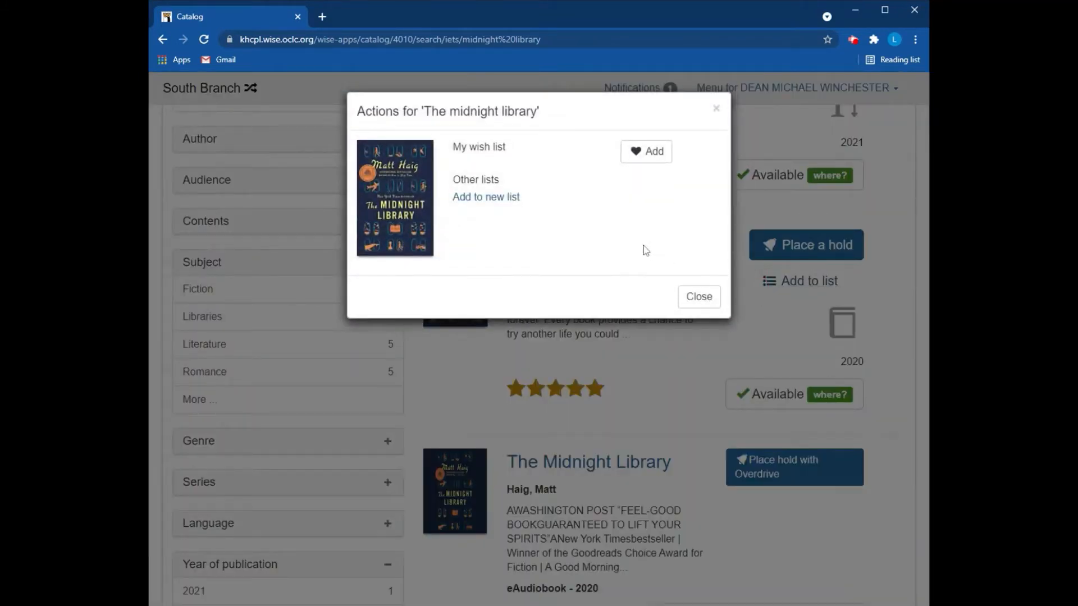
mouse_move(612, 239)
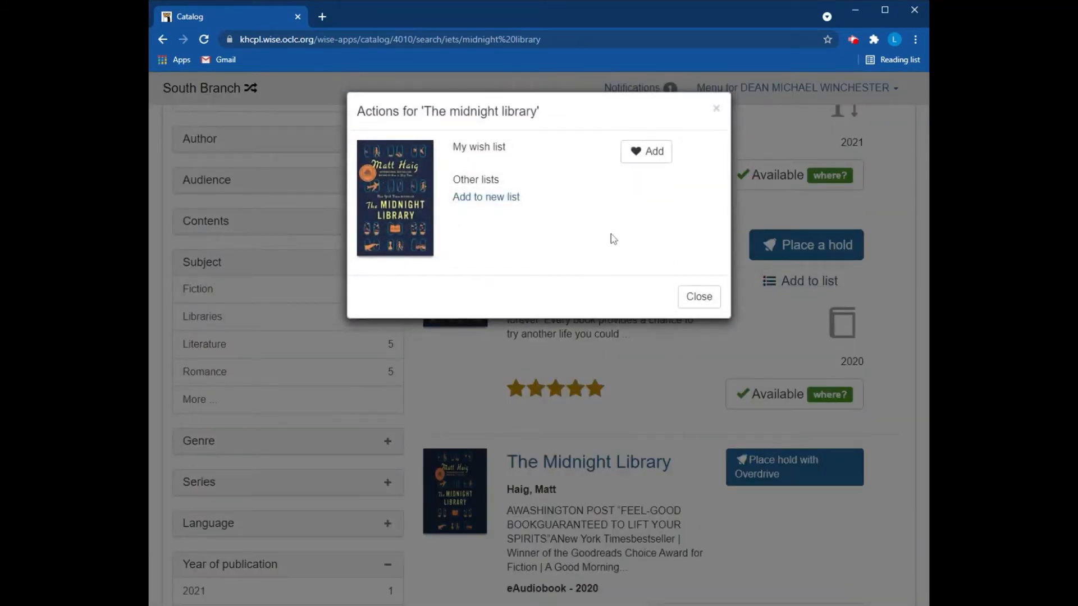
mouse_move(543, 187)
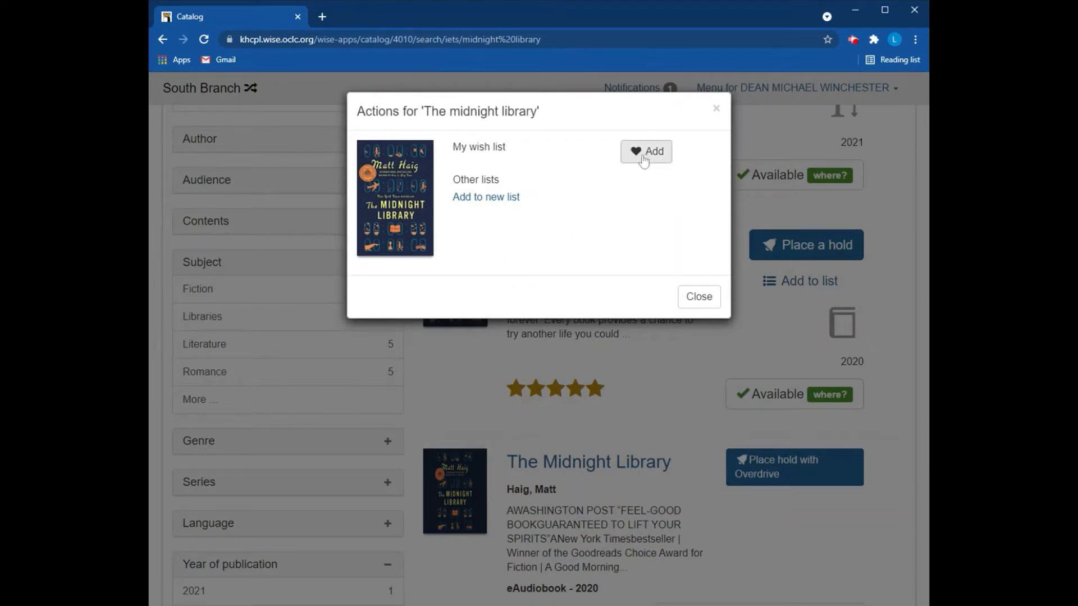
mouse_move(485, 197)
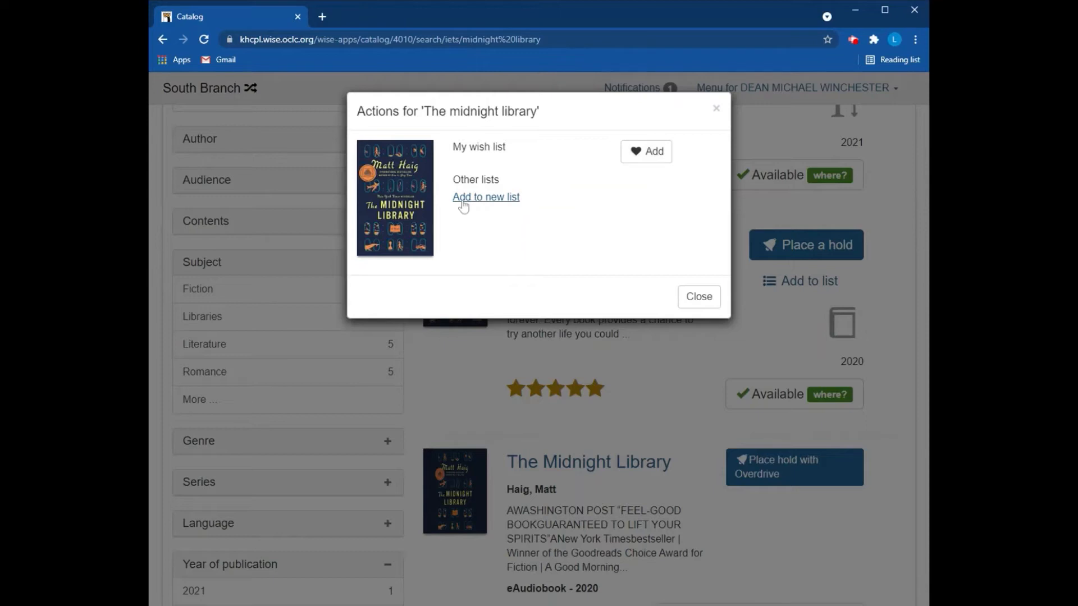
- Create a 'Library Books' list, visible to everyone, holding The midnight library
click(487, 197)
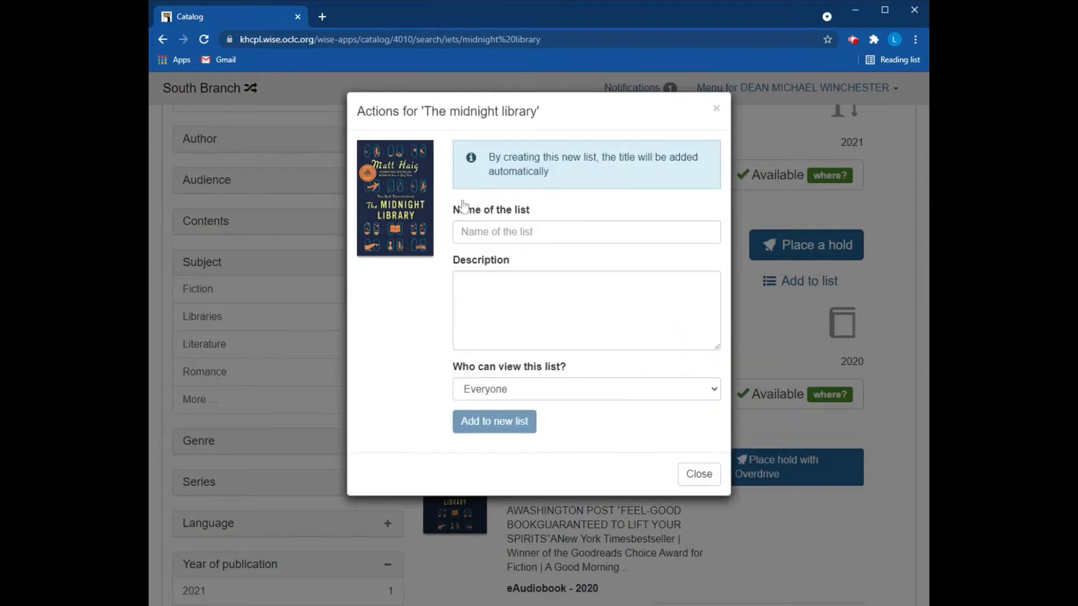
click(585, 232)
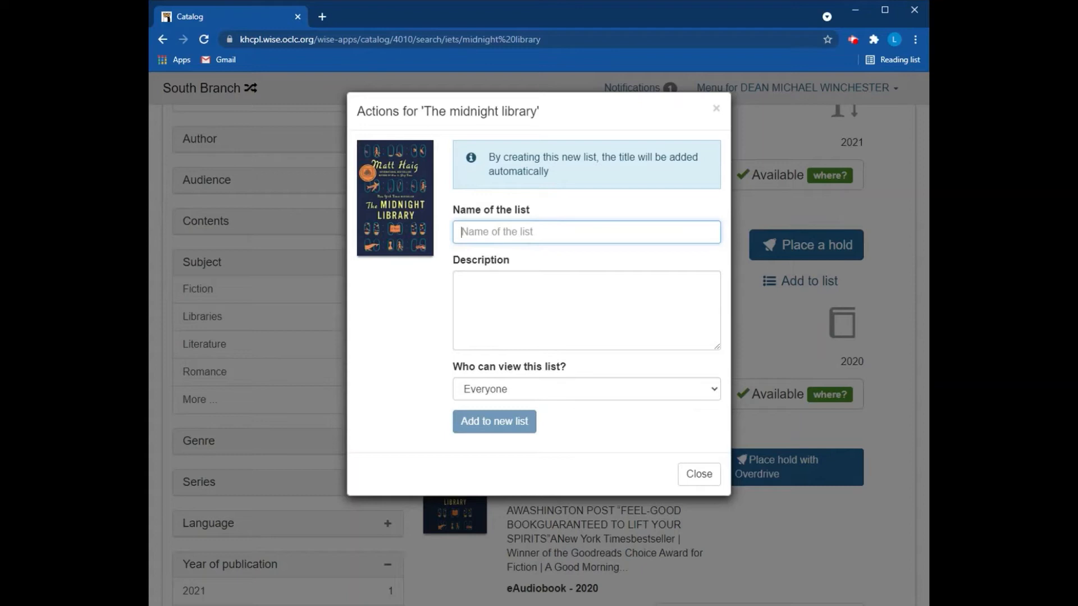
text(L)
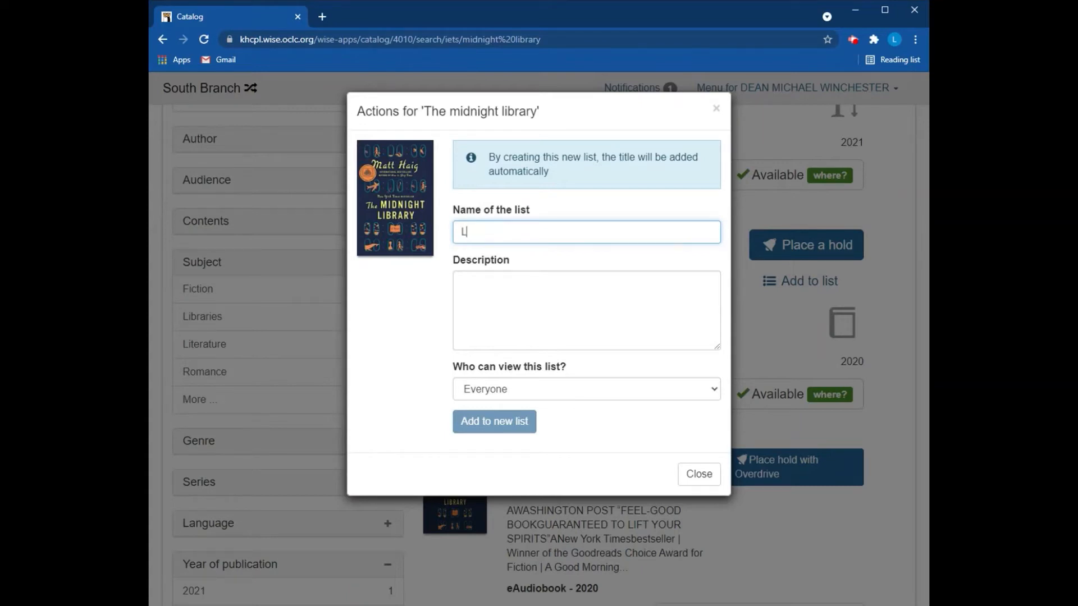
text(ibrary Books)
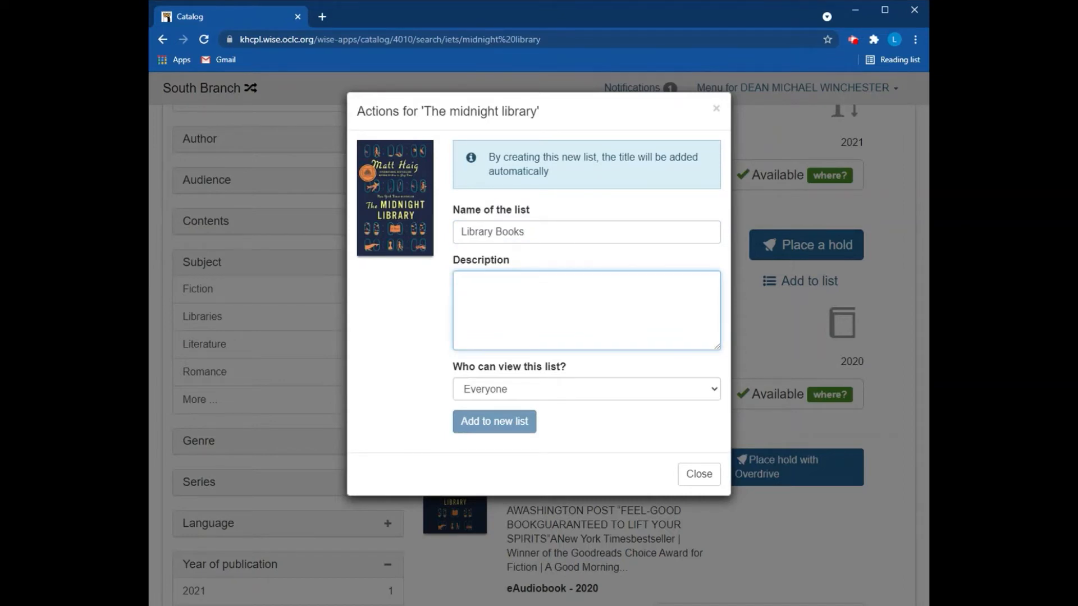
text(Librar)
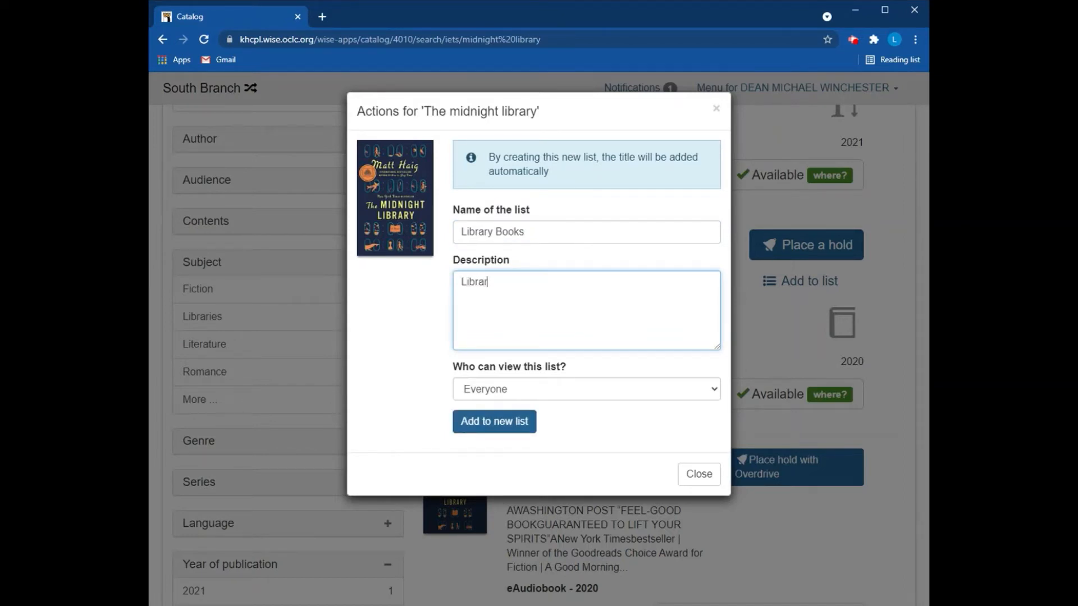
text(y Books)
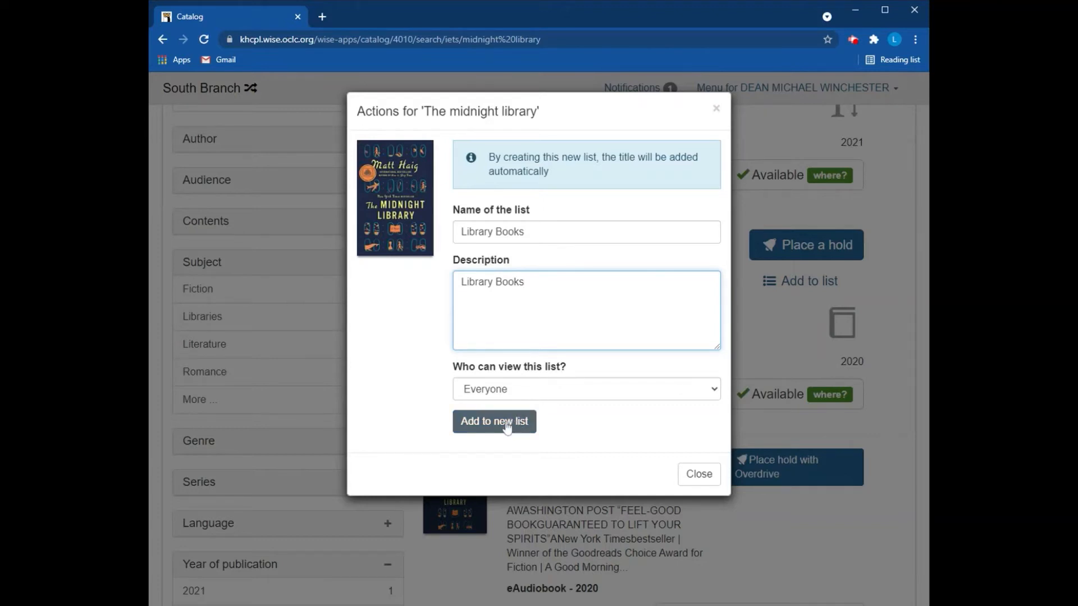
click(494, 422)
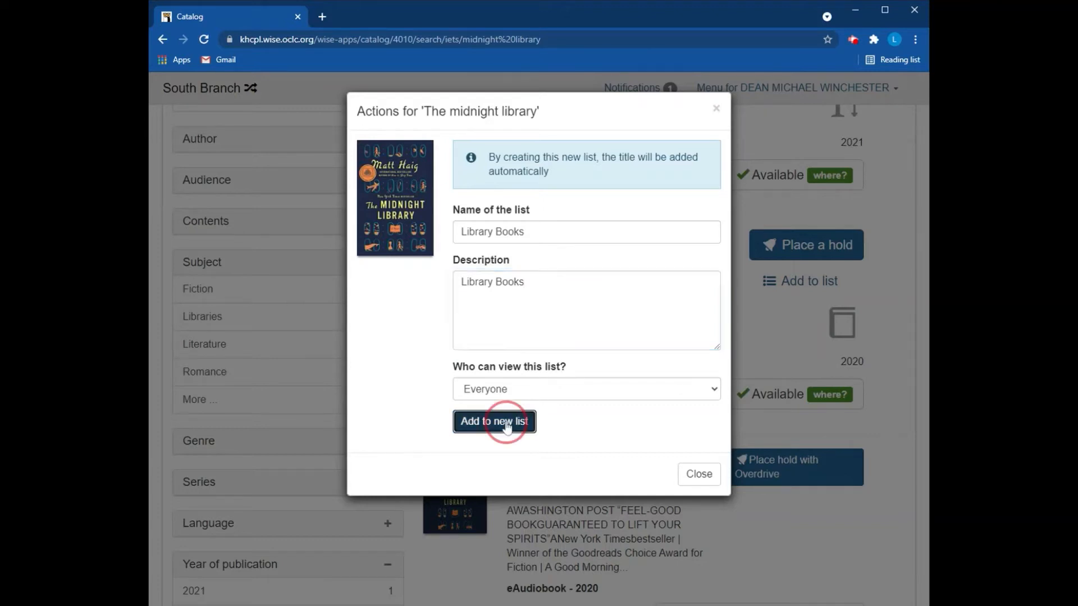
click(494, 421)
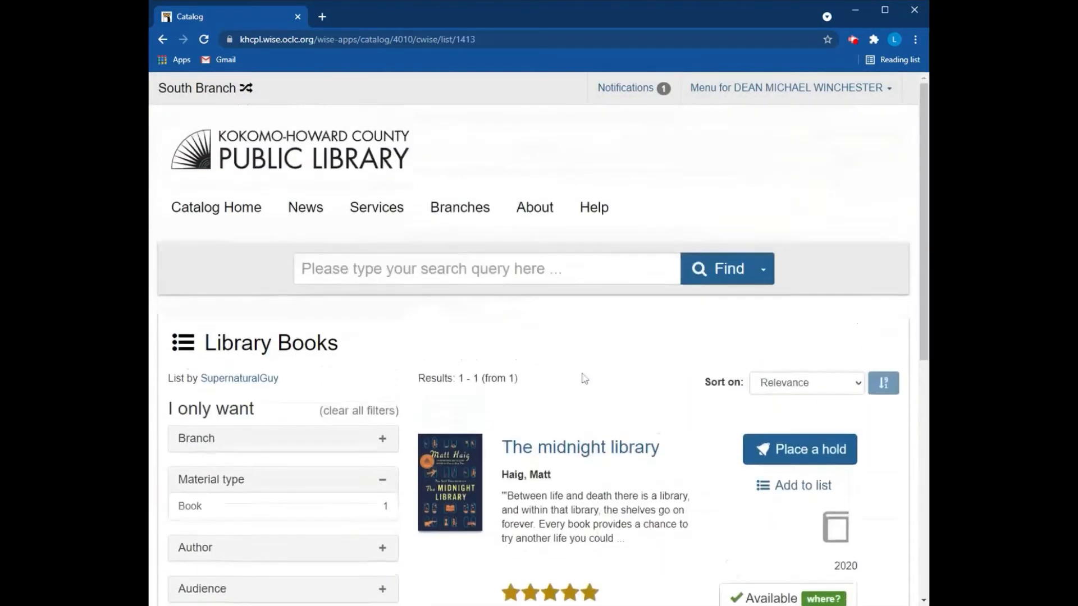
- Search the catalog for 'library book'
click(481, 269)
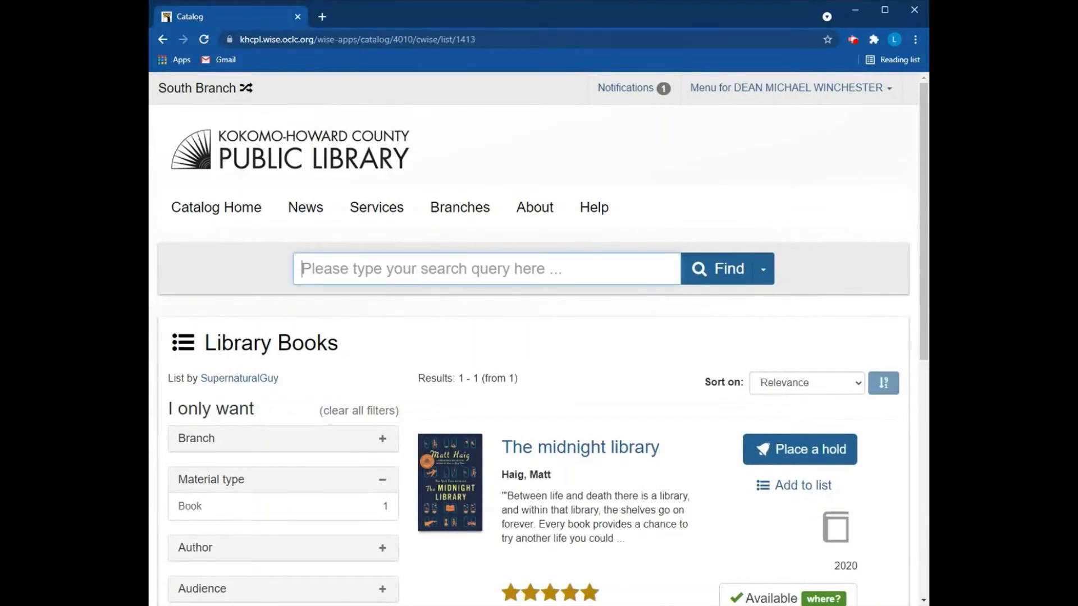
text(li)
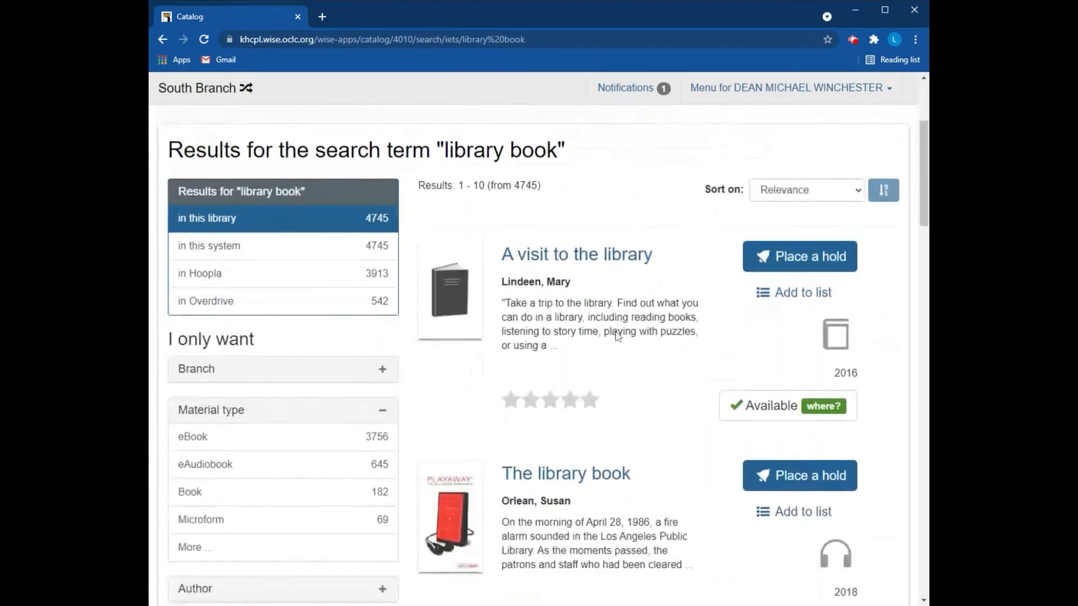
- Add The library book to the Library Books list and close the confirmations
scroll(down, 3)
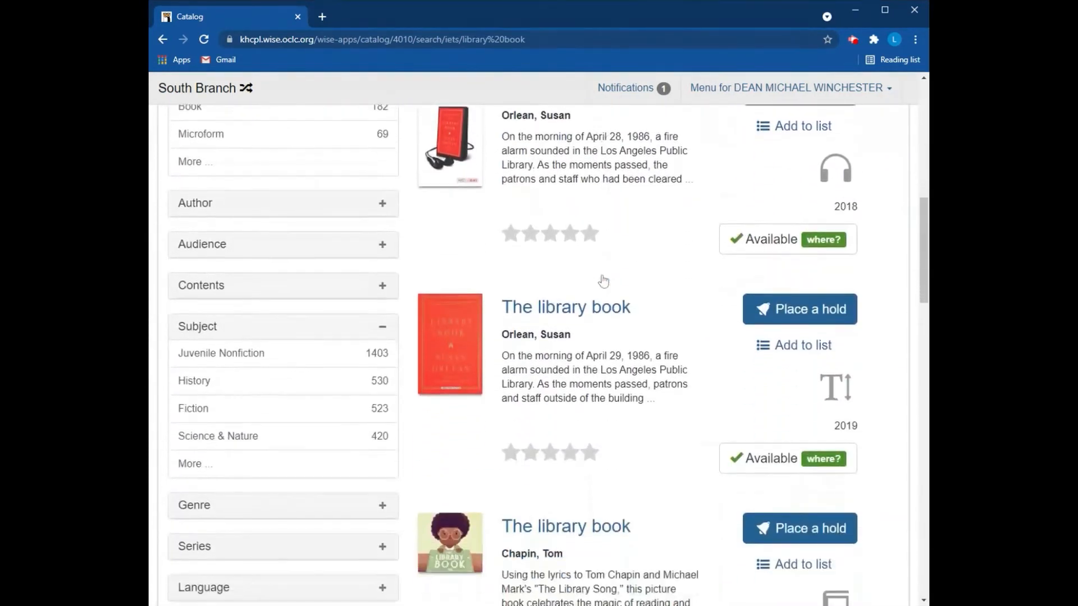
scroll(down, 3)
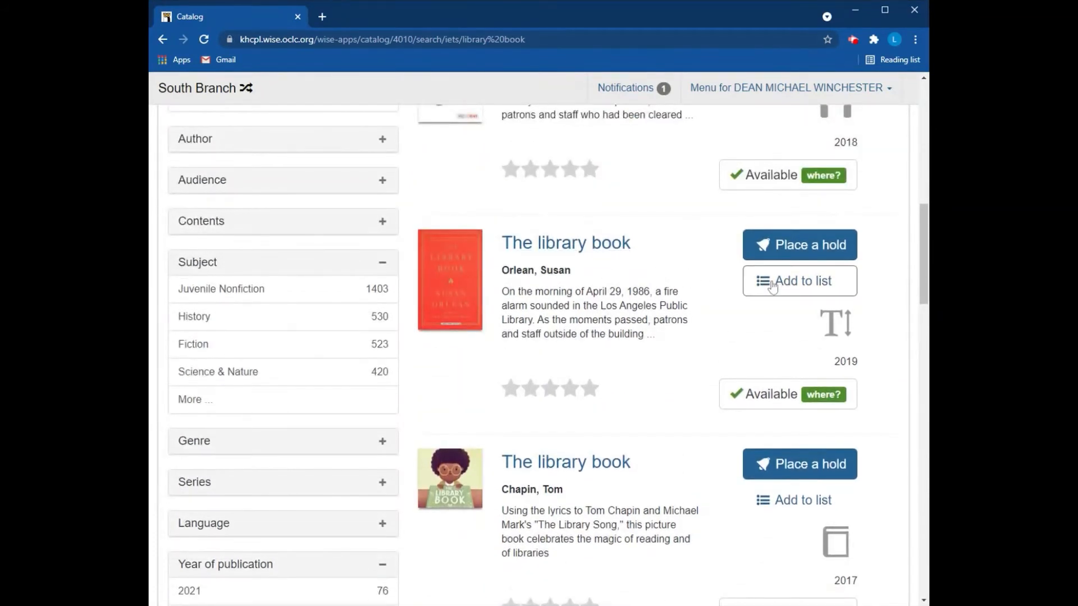
click(799, 280)
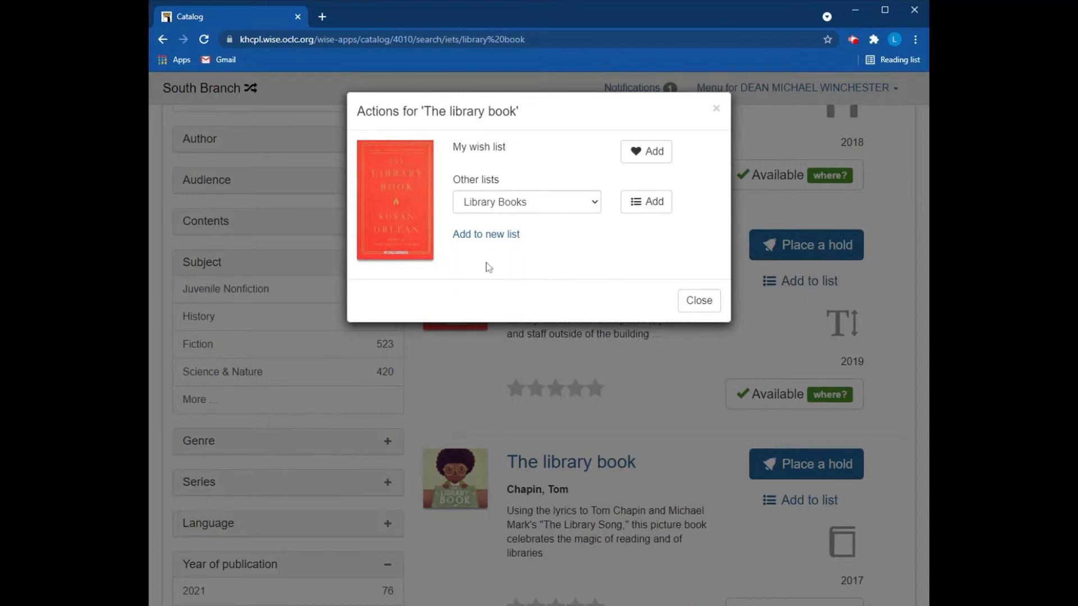
mouse_move(524, 213)
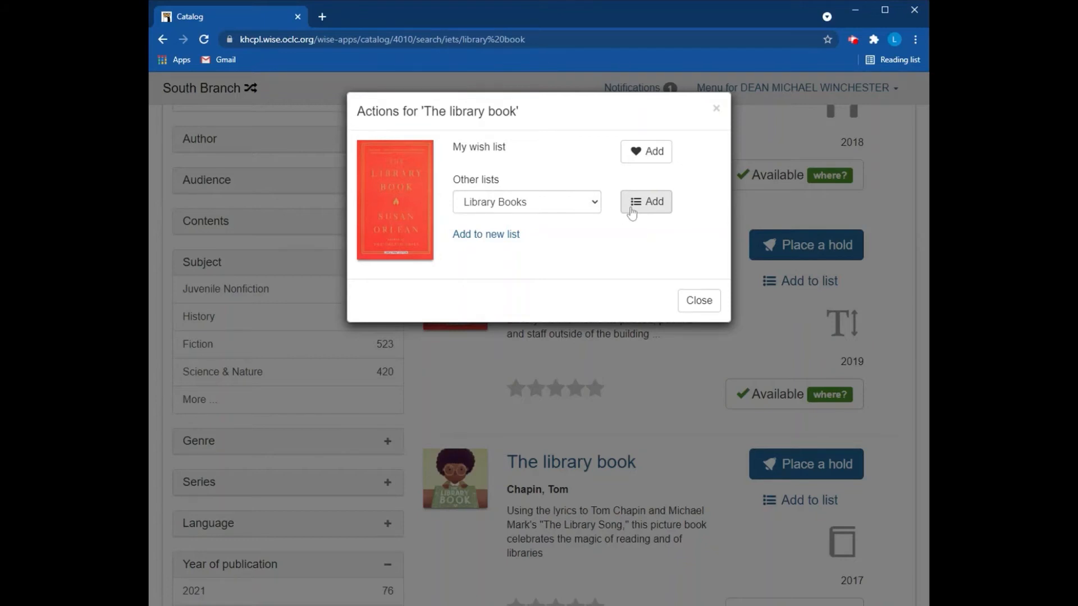
click(646, 201)
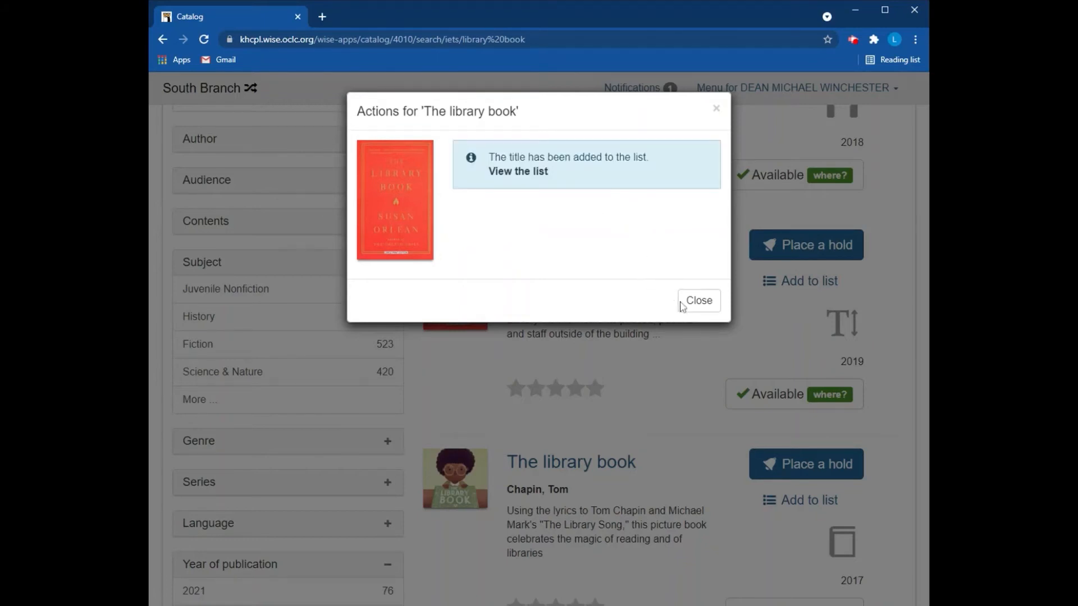
click(698, 300)
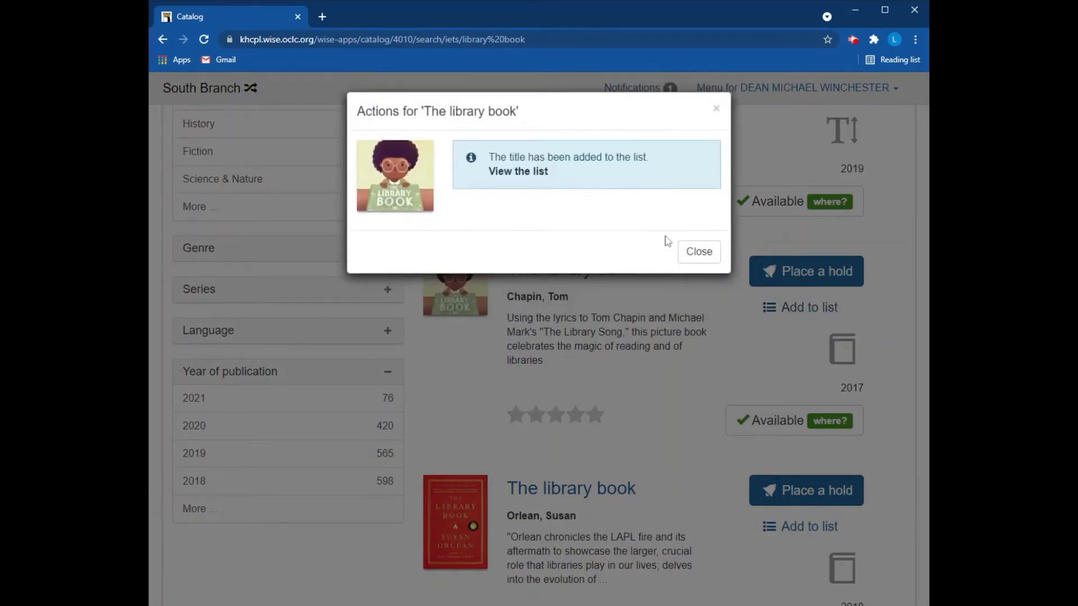
click(698, 251)
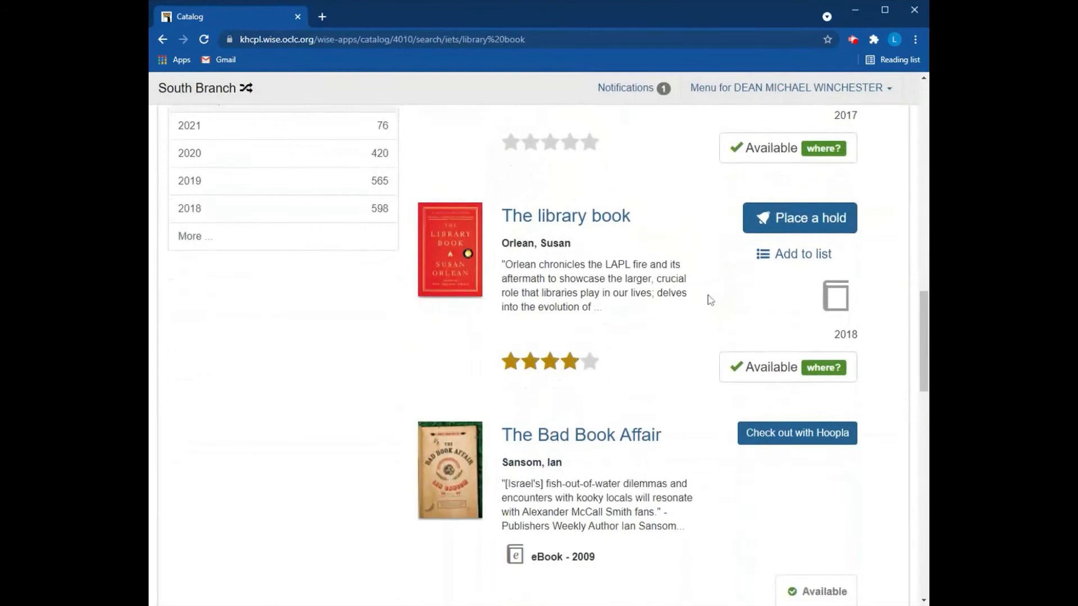
scroll(down, 3)
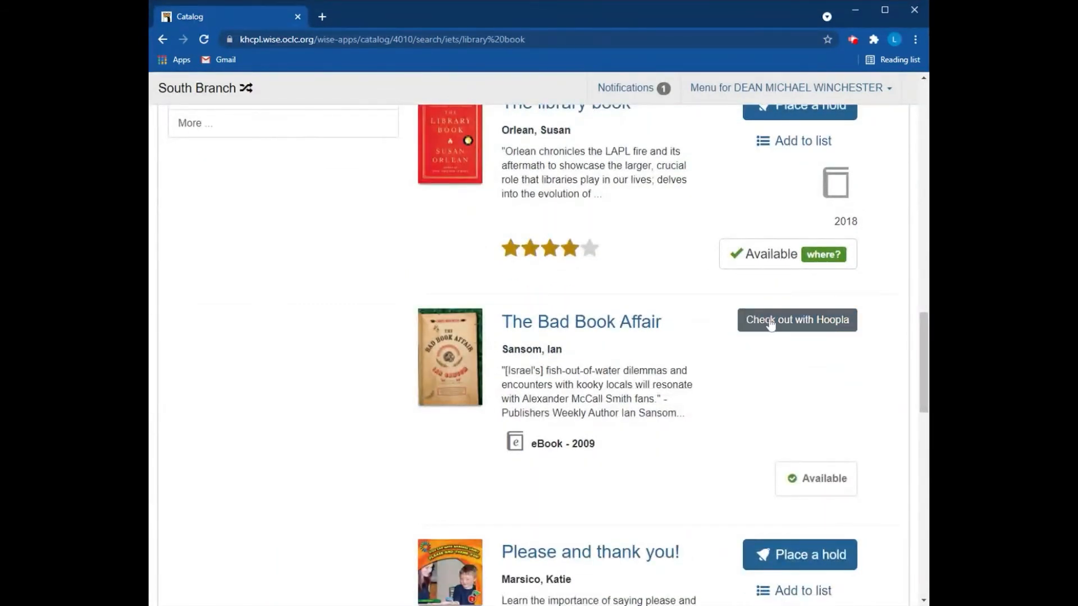
scroll(down, 3)
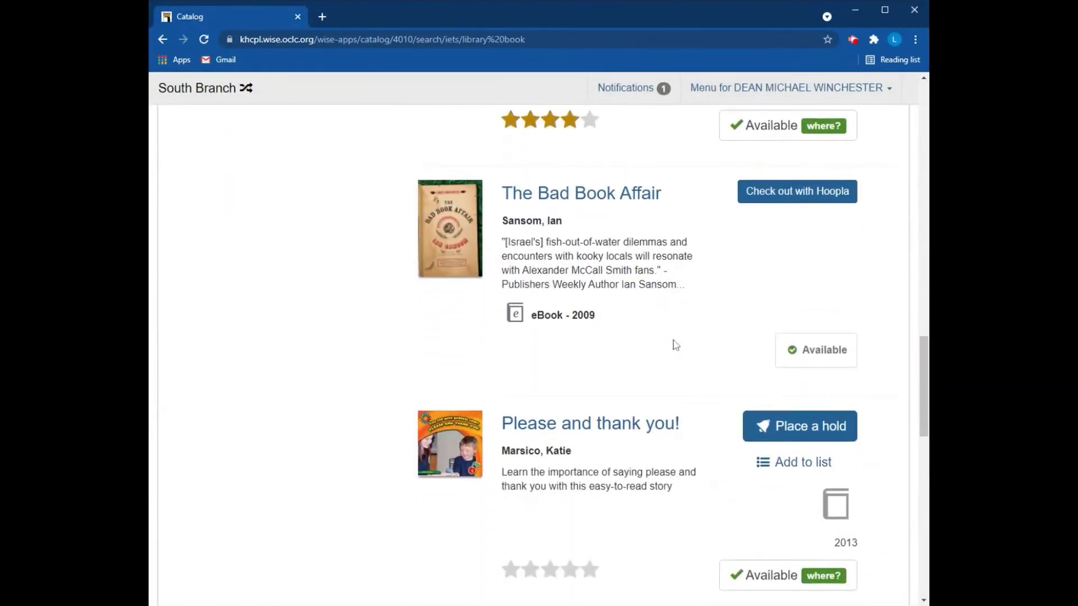
mouse_move(714, 246)
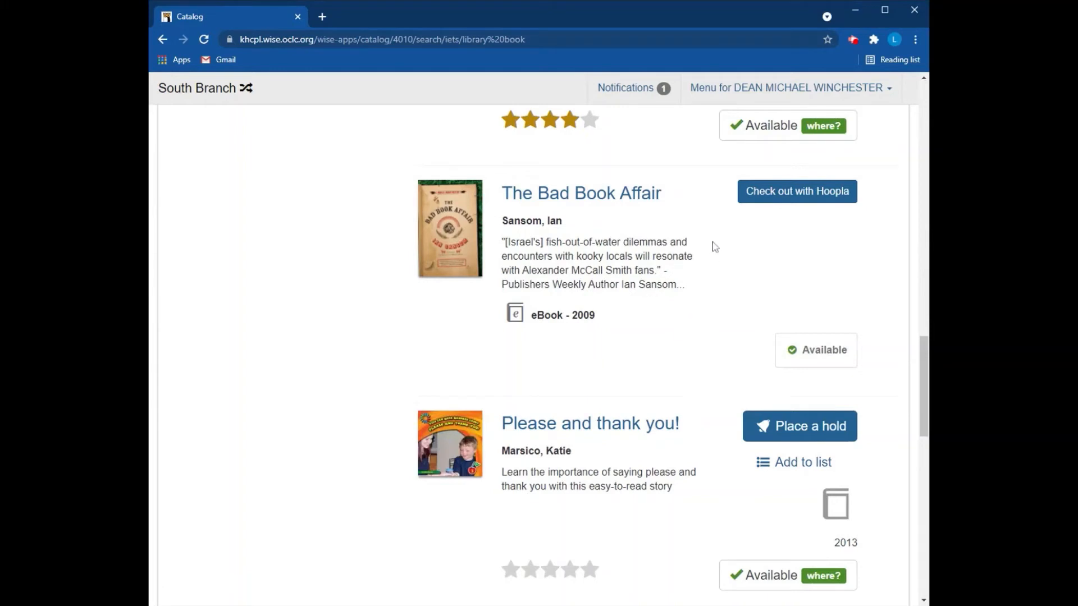
mouse_move(709, 246)
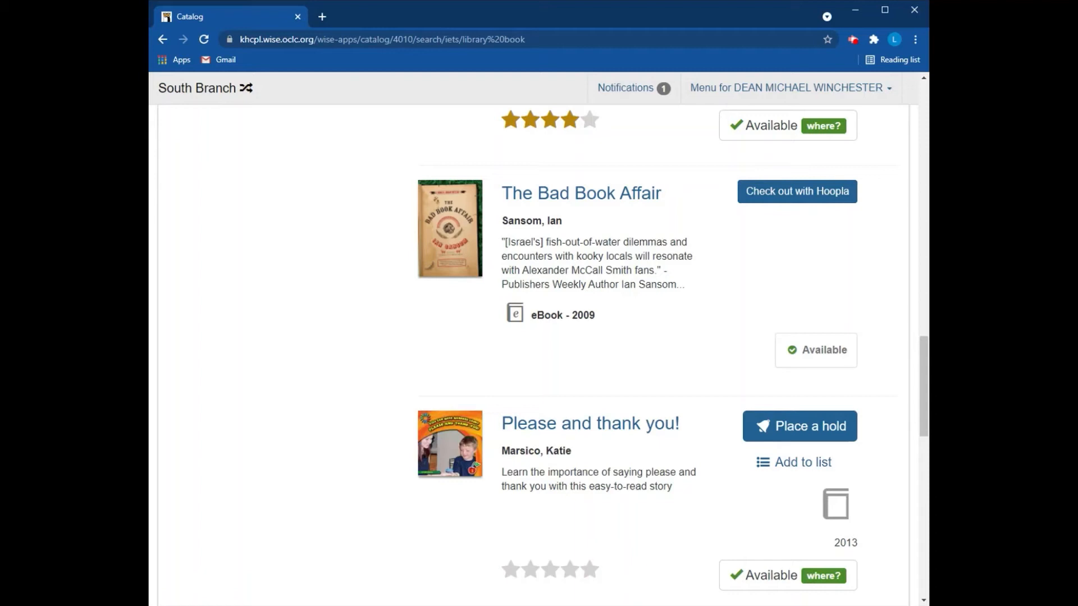
scroll(down, 3)
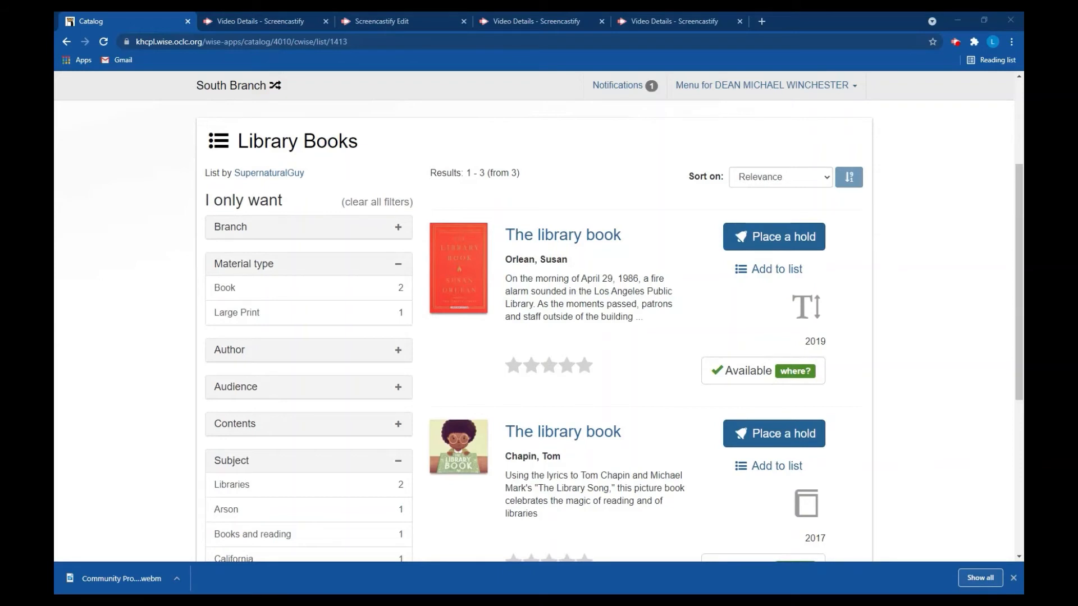
- Open SupernaturalGuy's community profile overview, listing the Library Books list with three titles
click(765, 85)
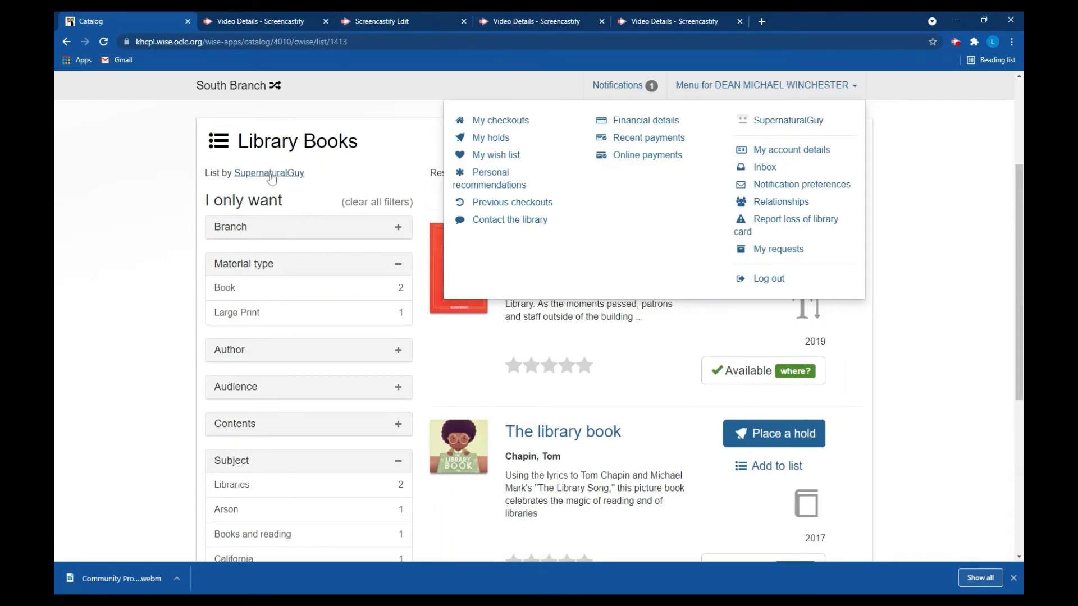
click(269, 172)
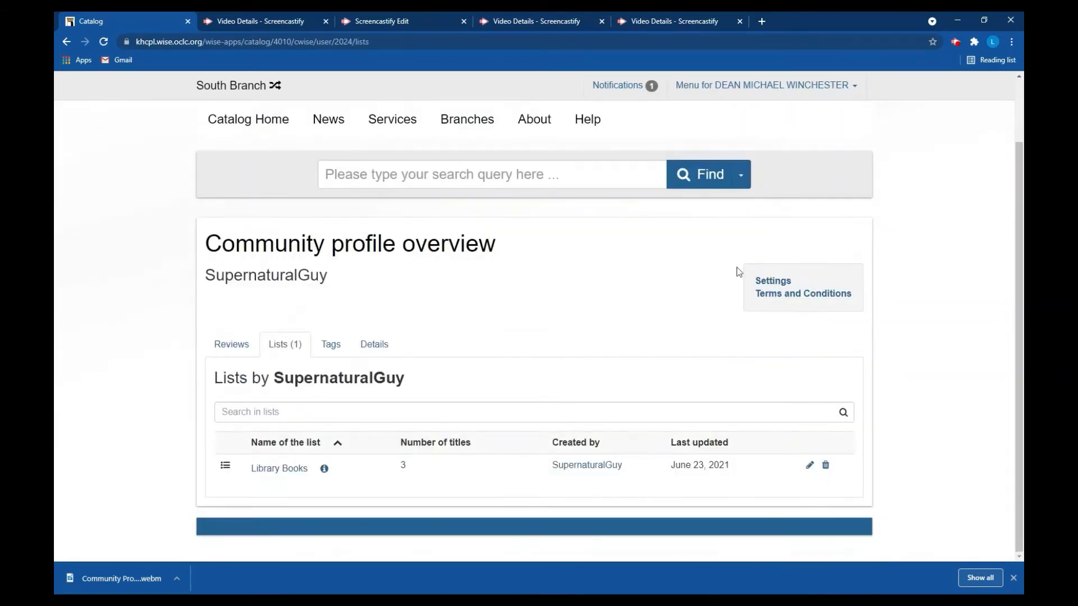
mouse_move(364, 465)
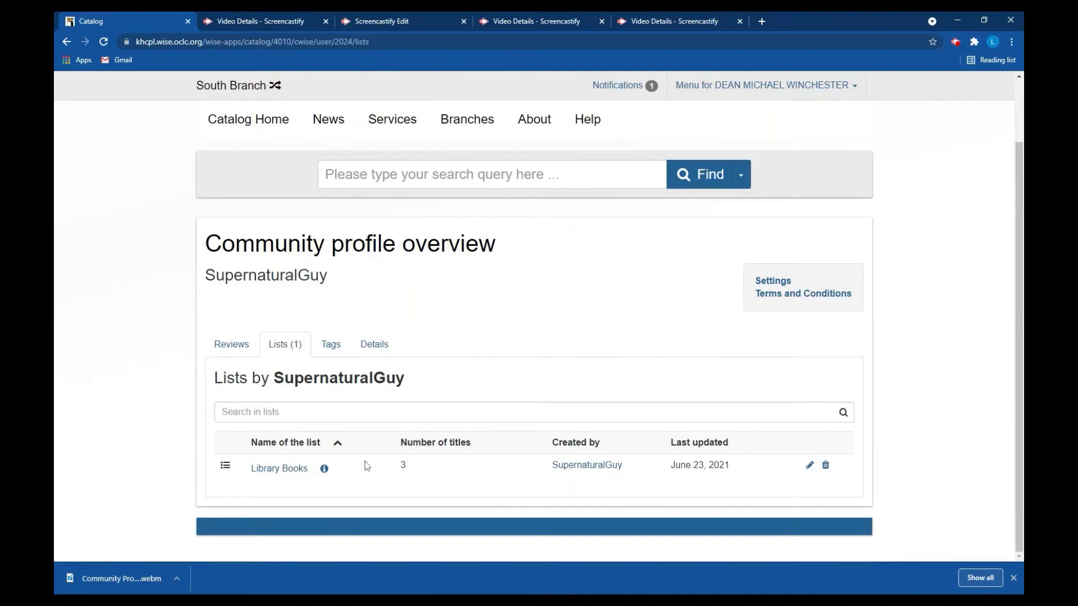
mouse_move(512, 357)
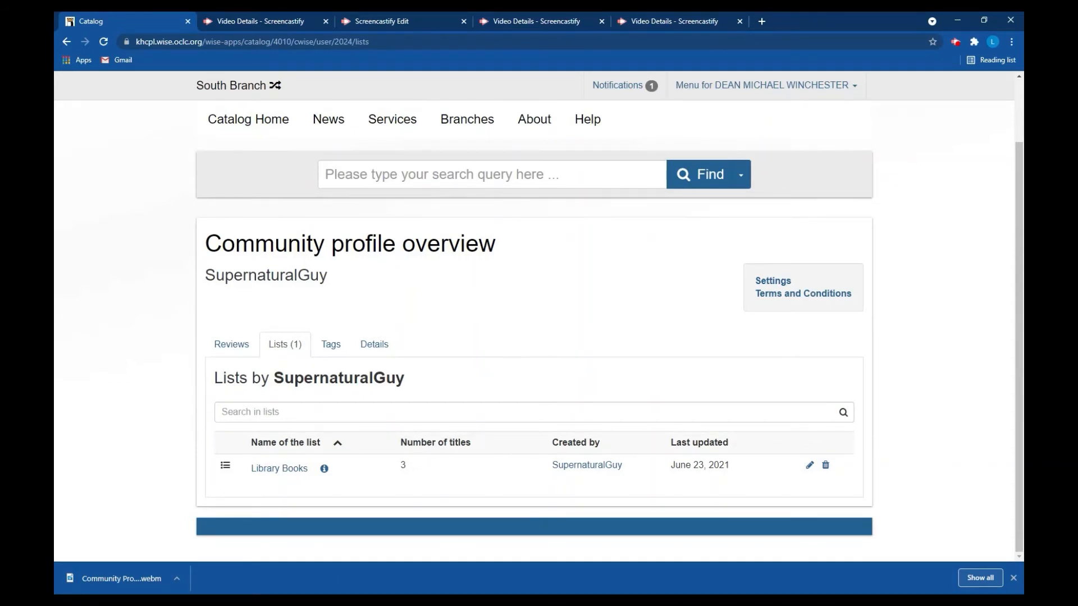
mouse_move(633, 337)
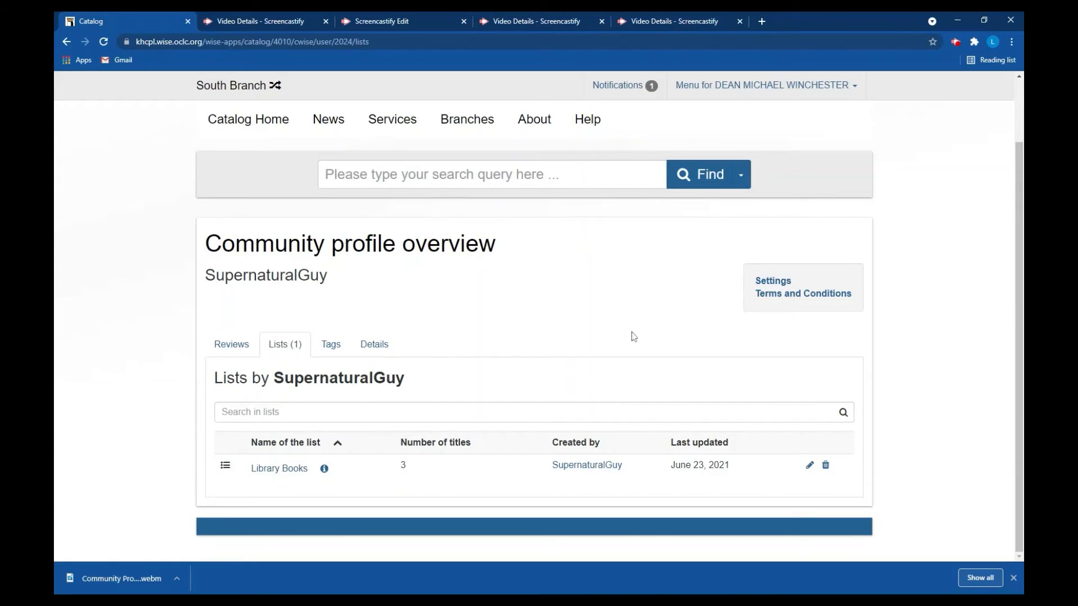
mouse_move(628, 337)
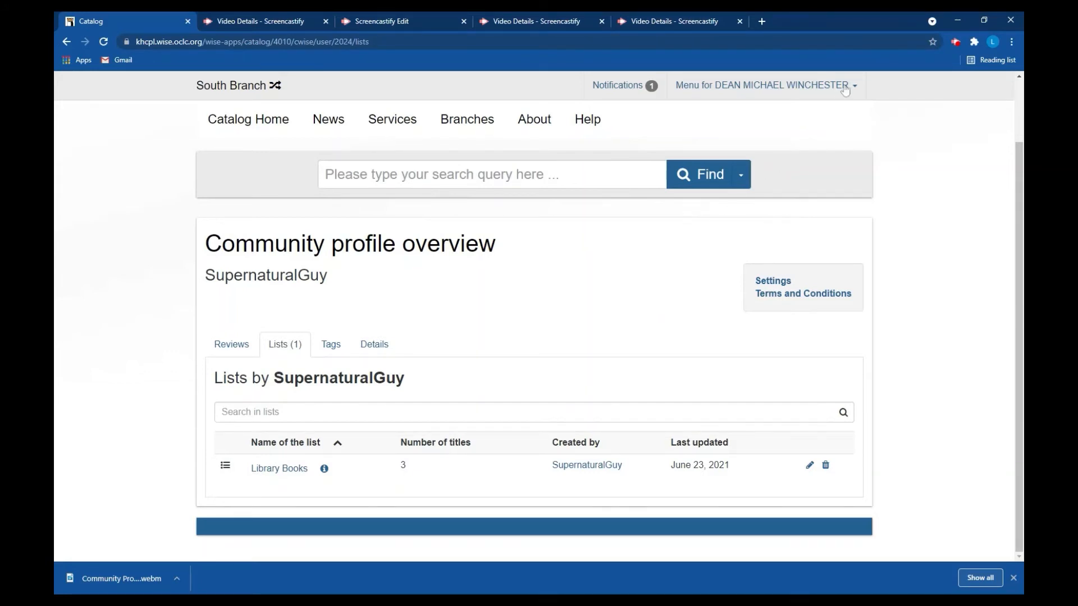
- Log out of the library account and return to the catalog main page
click(764, 85)
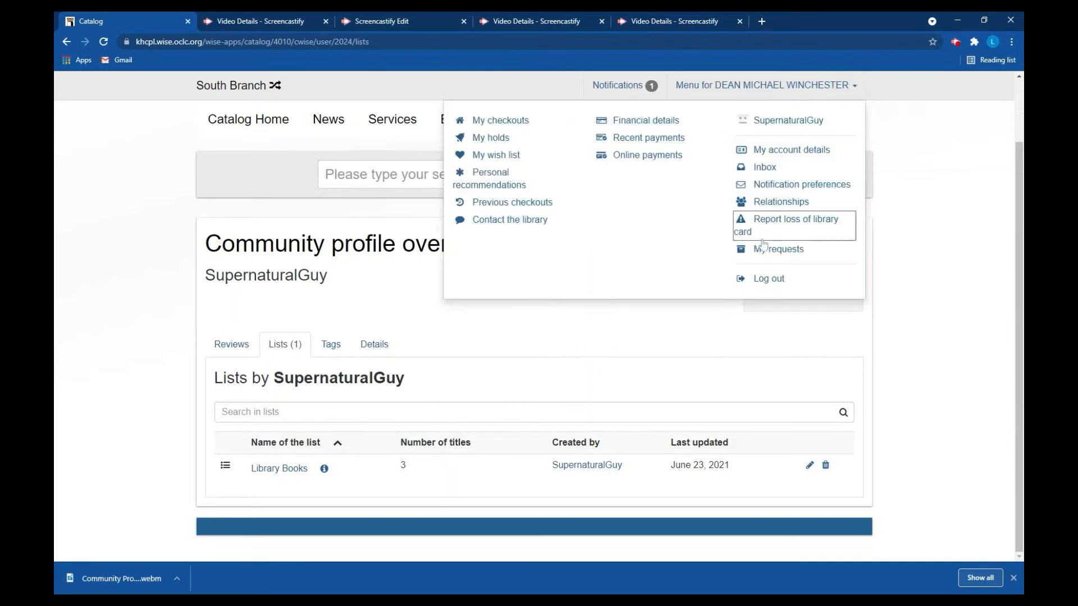
click(768, 278)
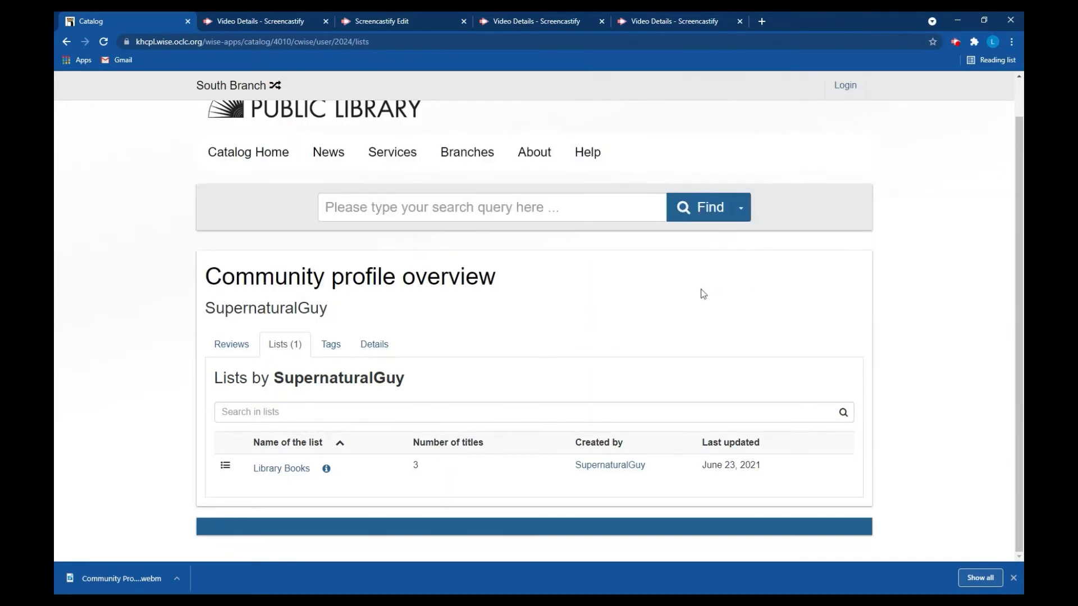
mouse_move(667, 287)
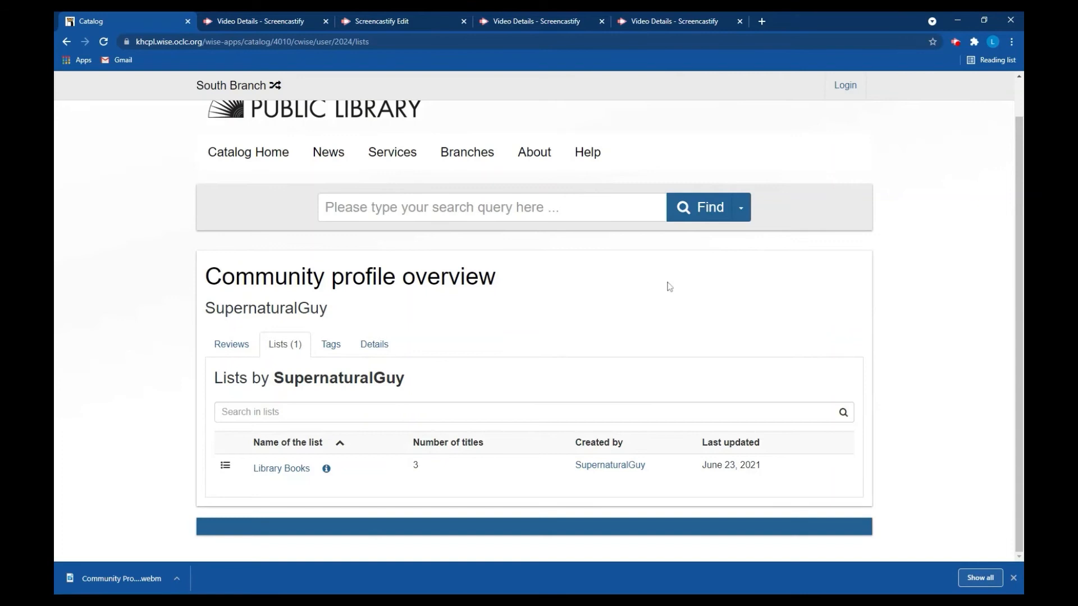
click(248, 152)
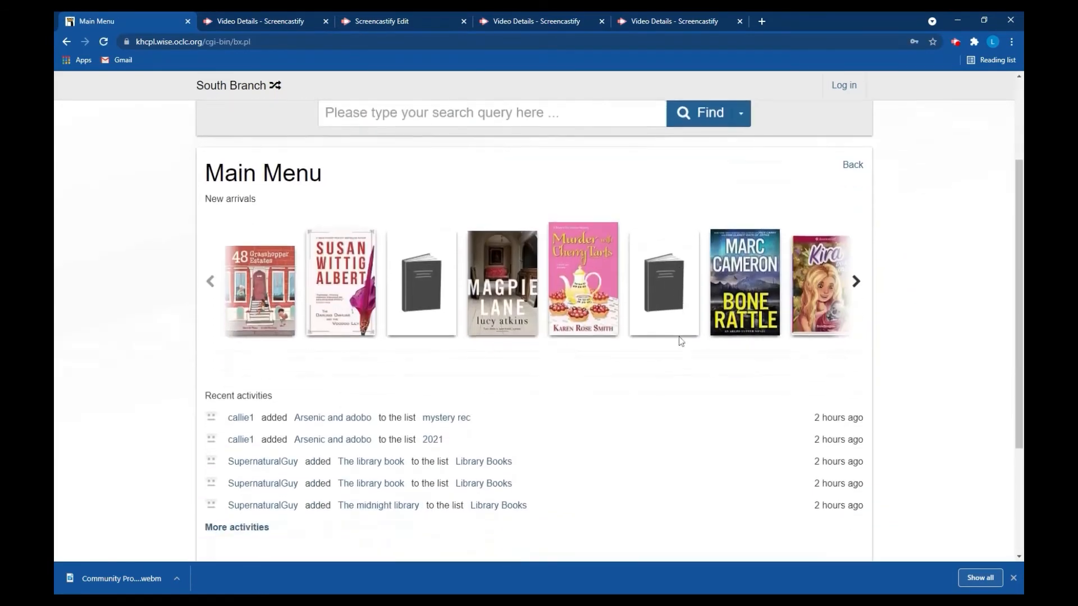
scroll(down, 3)
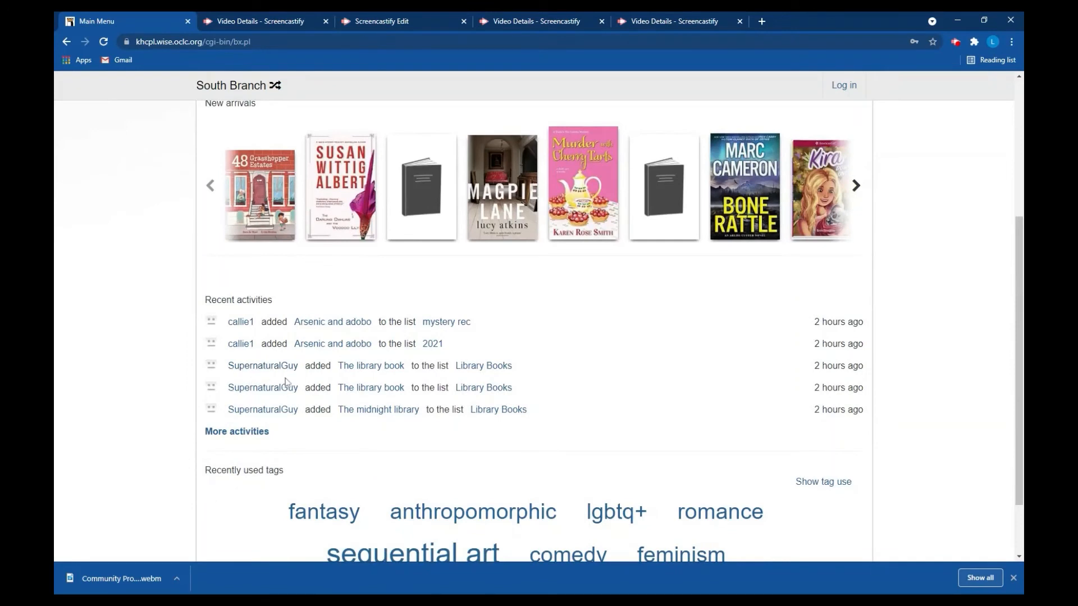
mouse_move(789, 129)
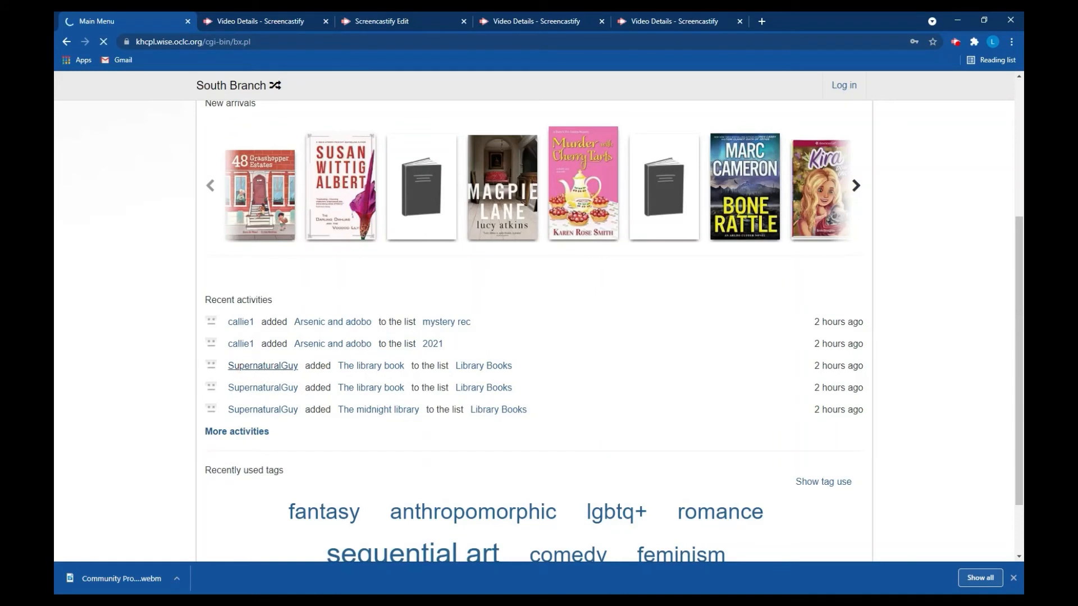
- Open SupernaturalGuy's profile from Recent activities and view its Lists and private Details
click(263, 365)
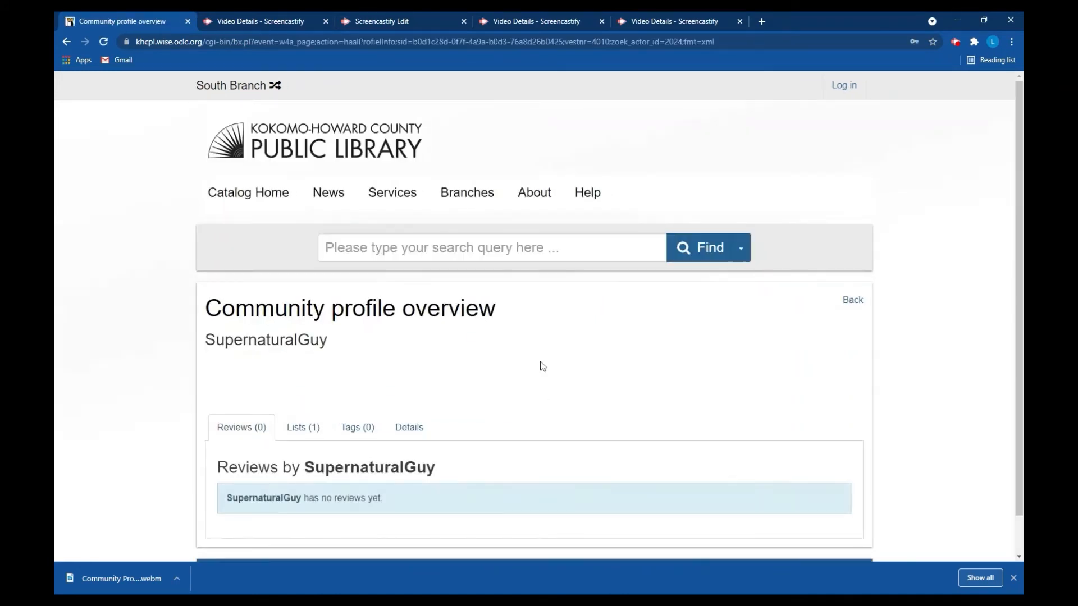
scroll(down, 3)
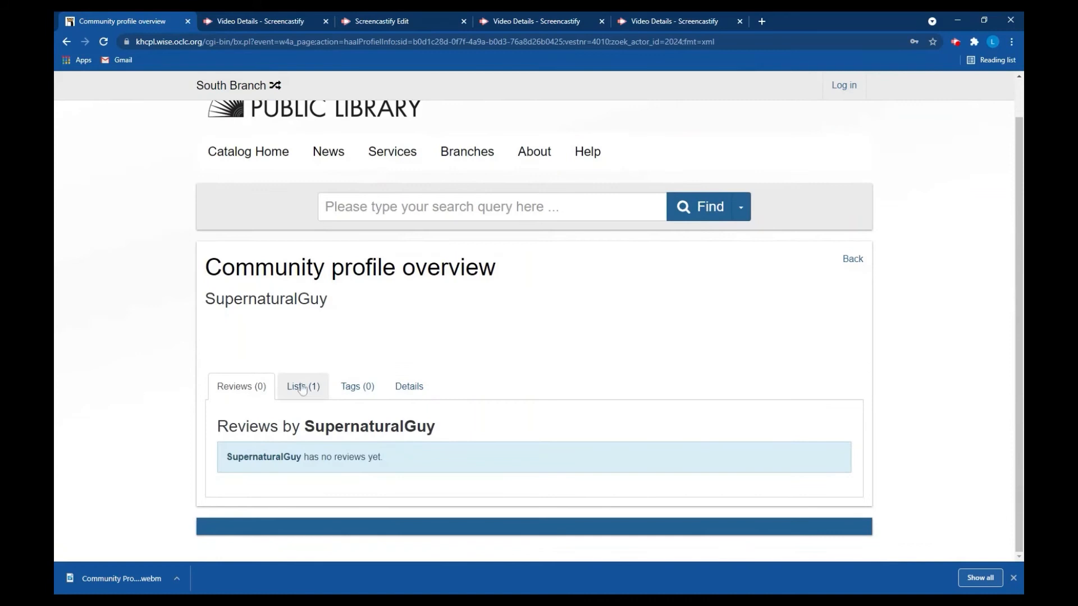
click(303, 386)
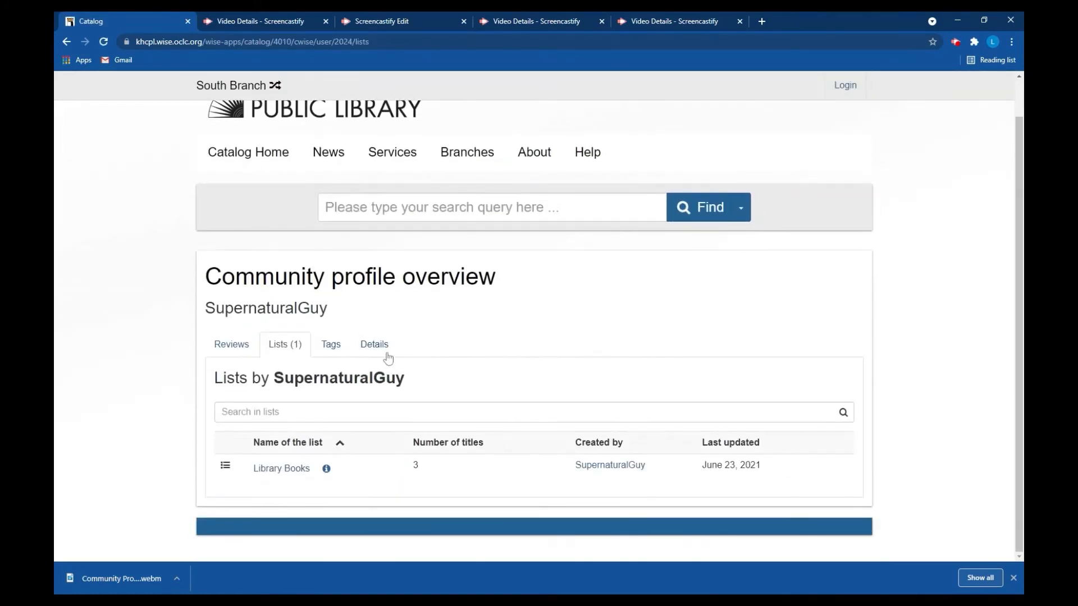
click(374, 344)
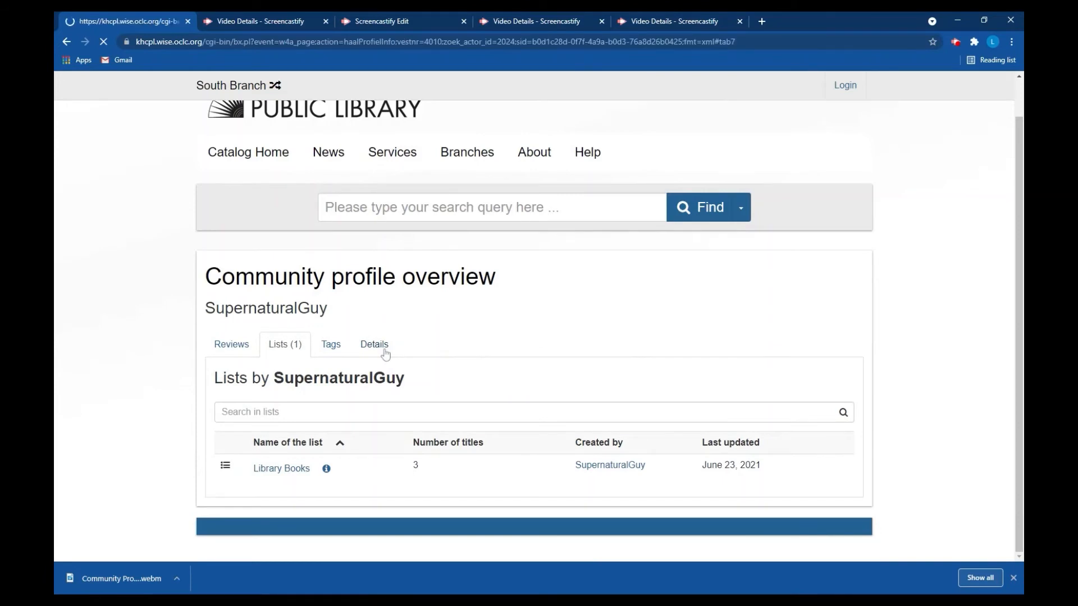
click(374, 344)
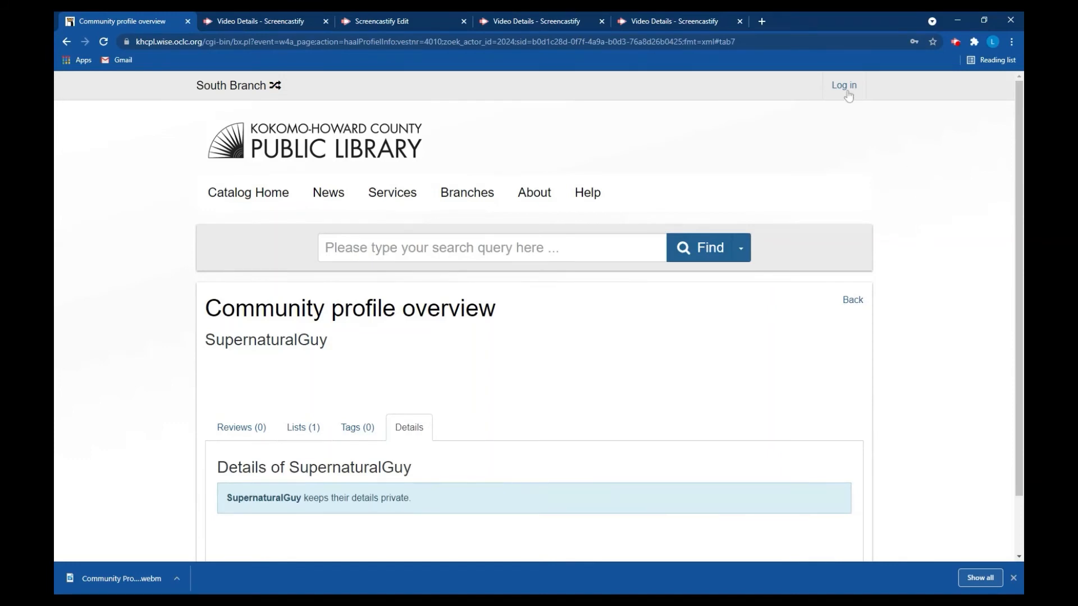
- Sign back in and open the SupernaturalGuy profile's personal privacy Settings
click(843, 85)
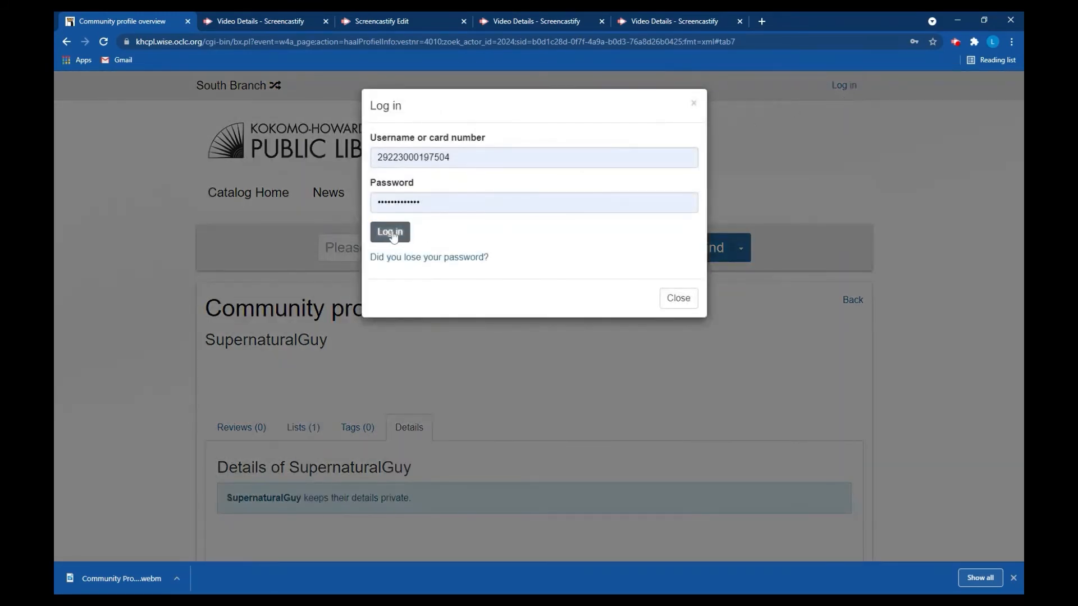
click(390, 232)
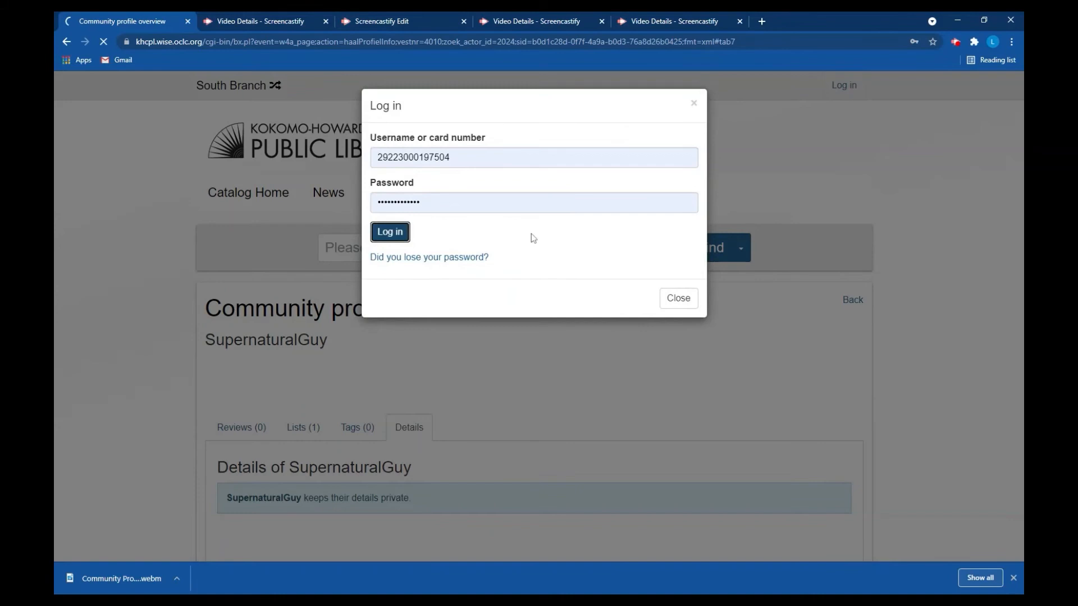
click(389, 232)
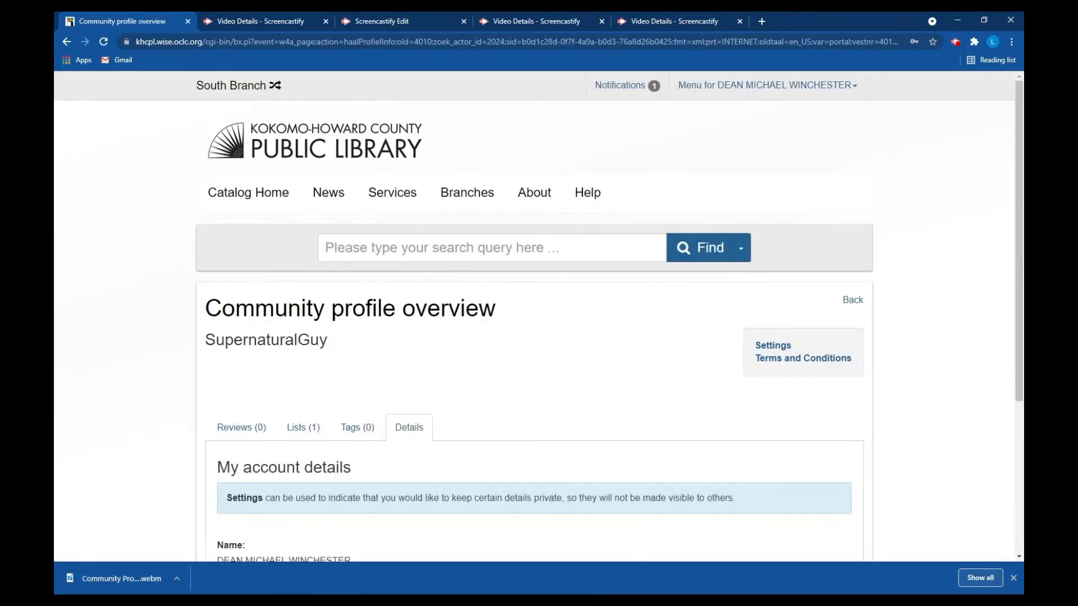
mouse_move(536, 334)
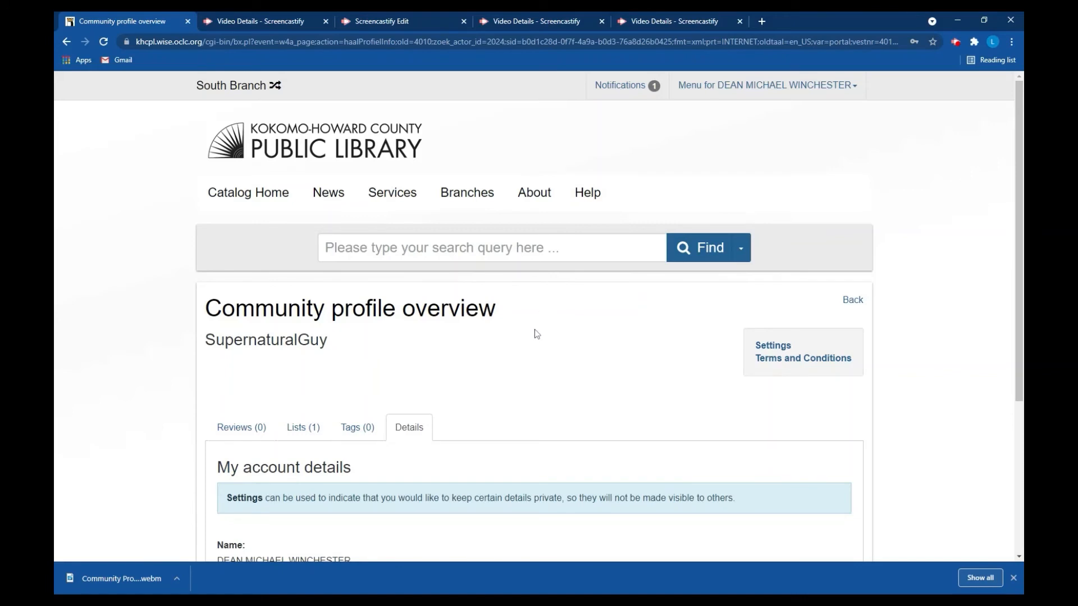
mouse_move(530, 342)
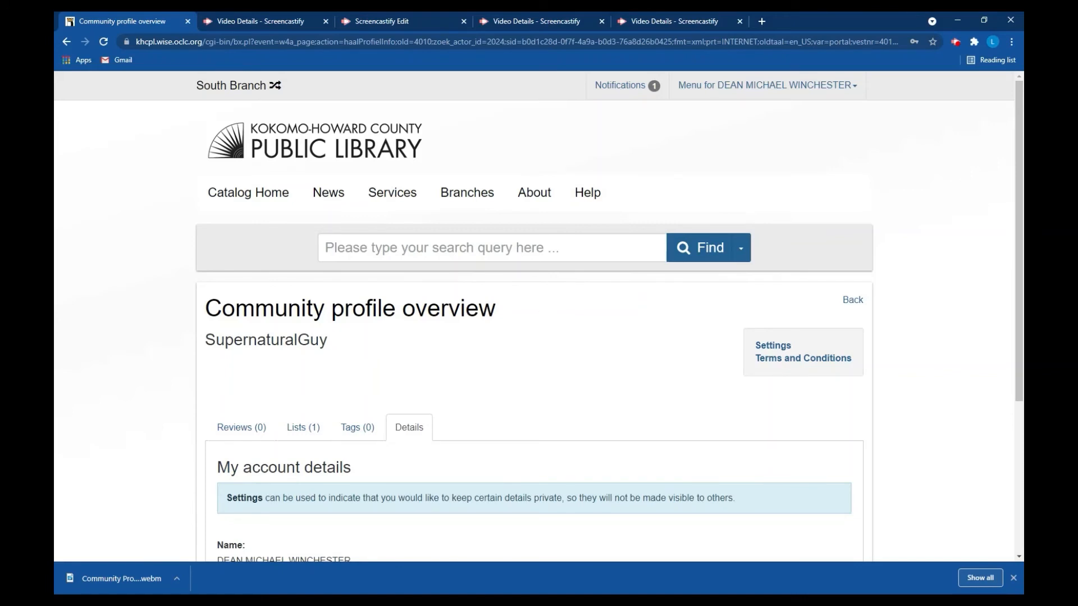
click(772, 346)
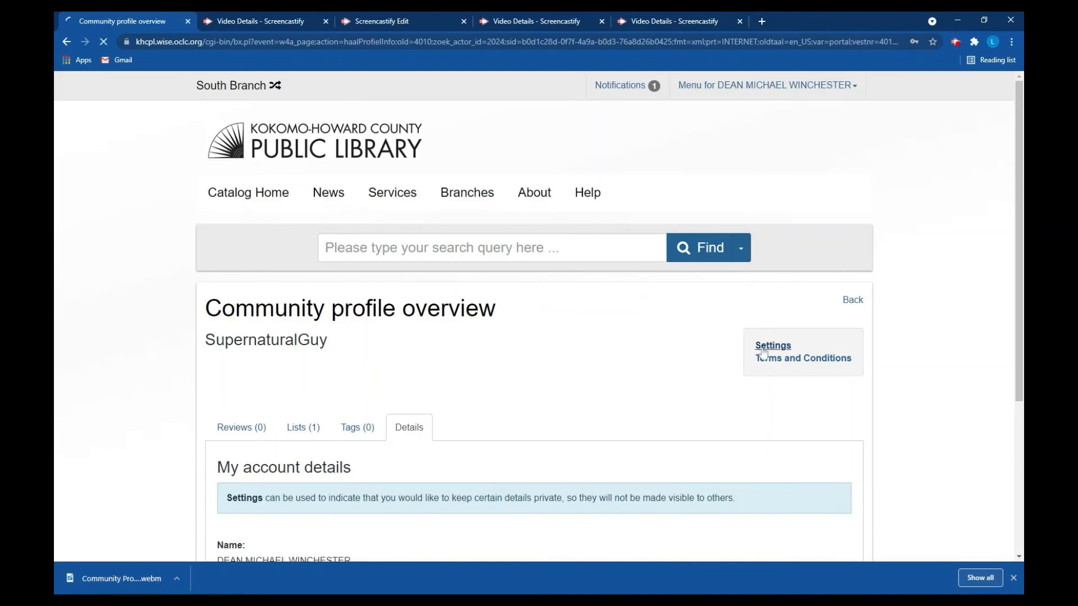
- Set Show name to Everyone, save the setting, and log out
click(773, 345)
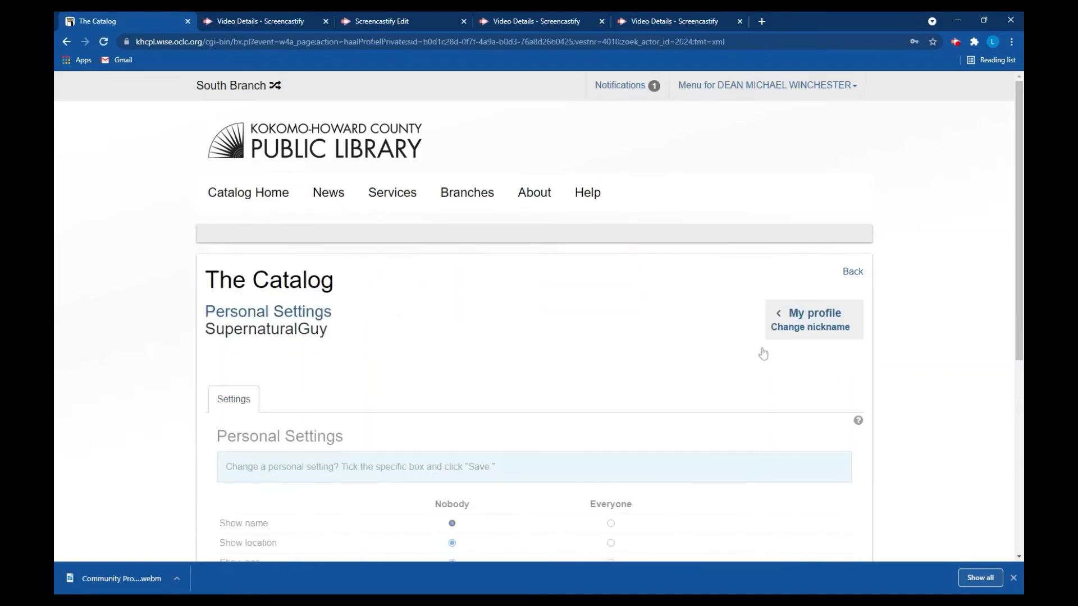
scroll(down, 3)
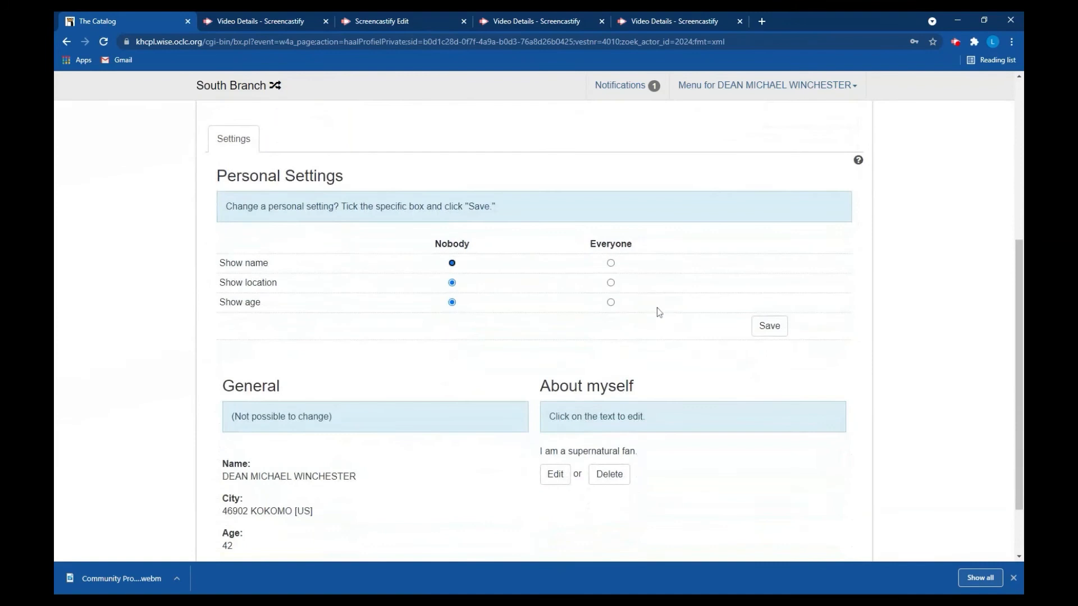
click(610, 262)
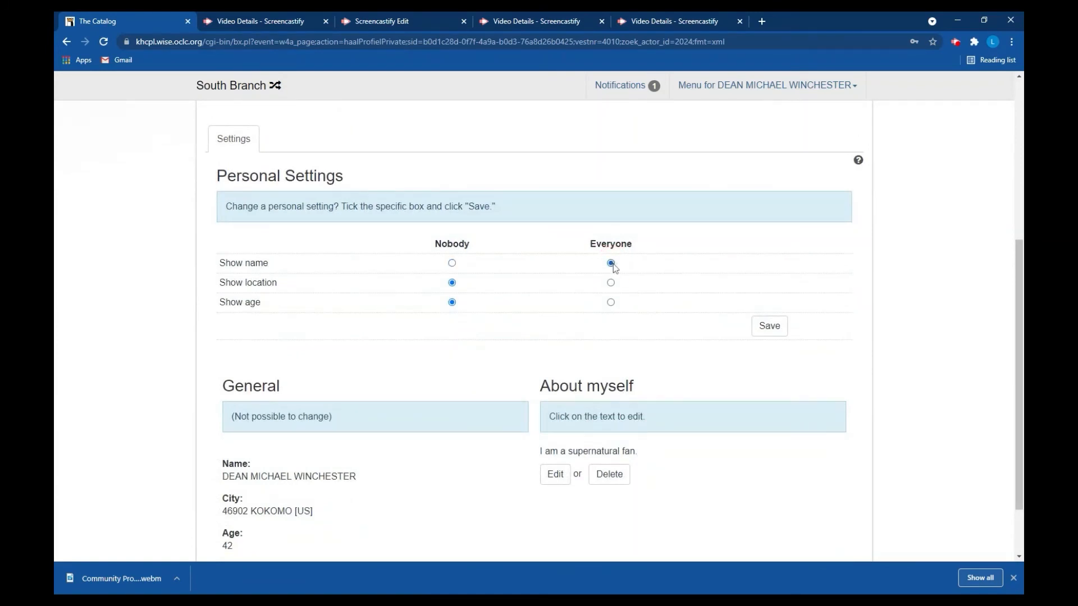
click(611, 262)
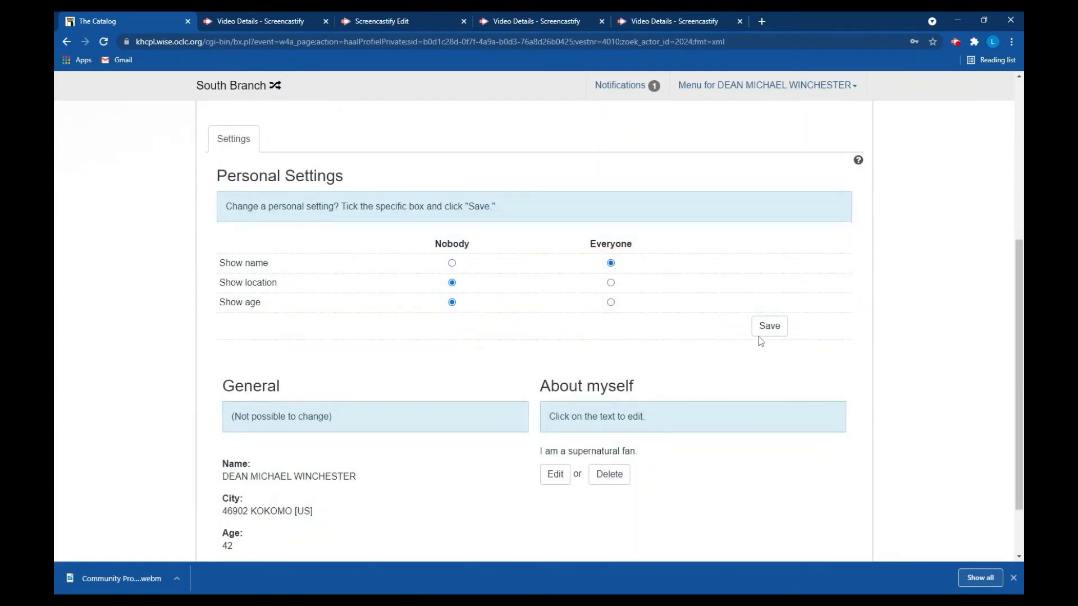
click(768, 325)
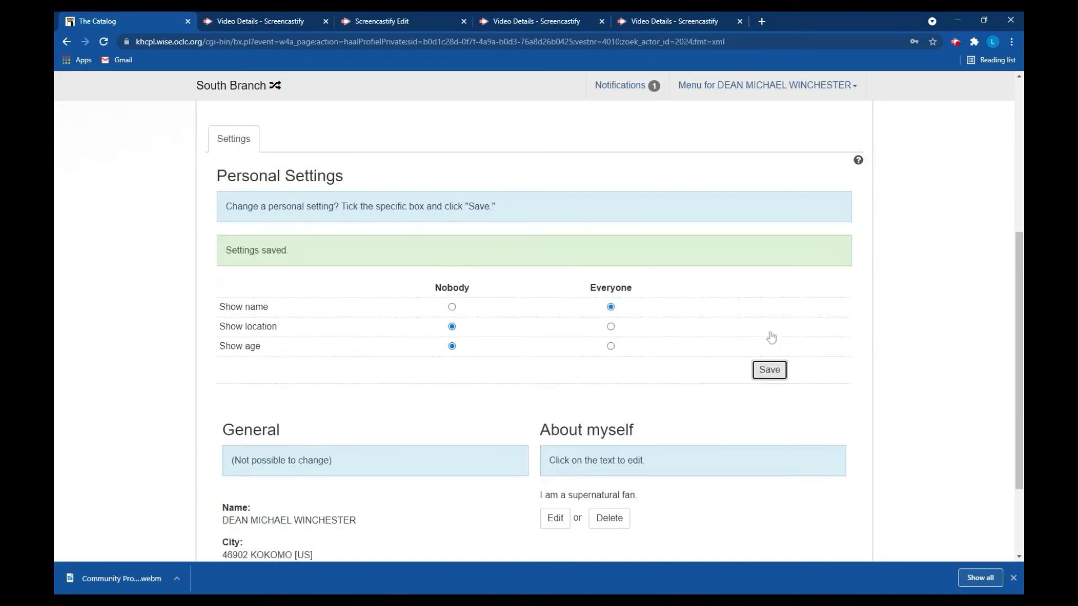
scroll(down, 3)
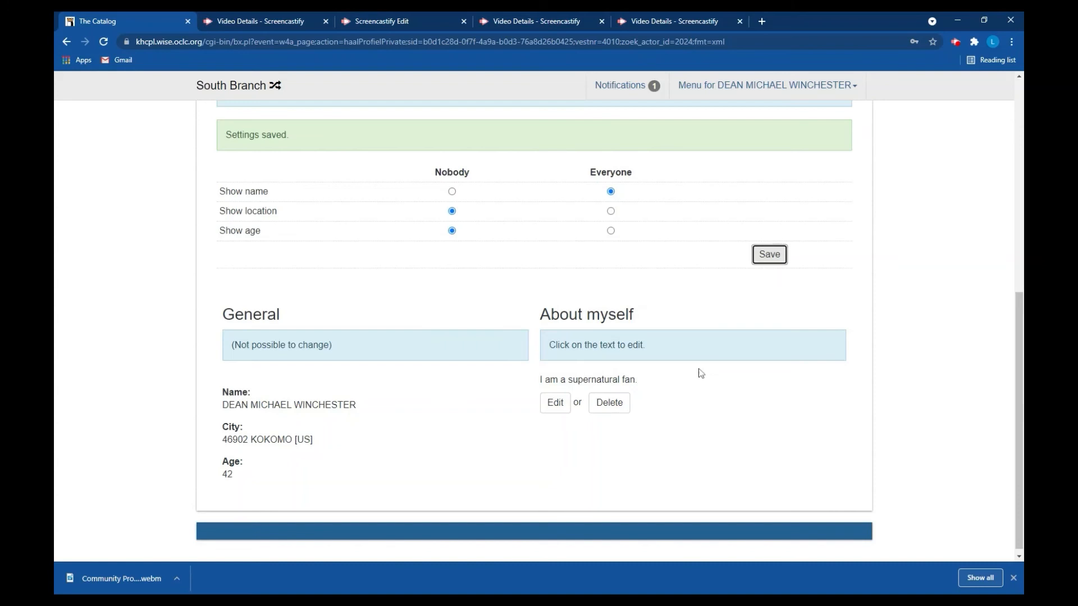
mouse_move(741, 316)
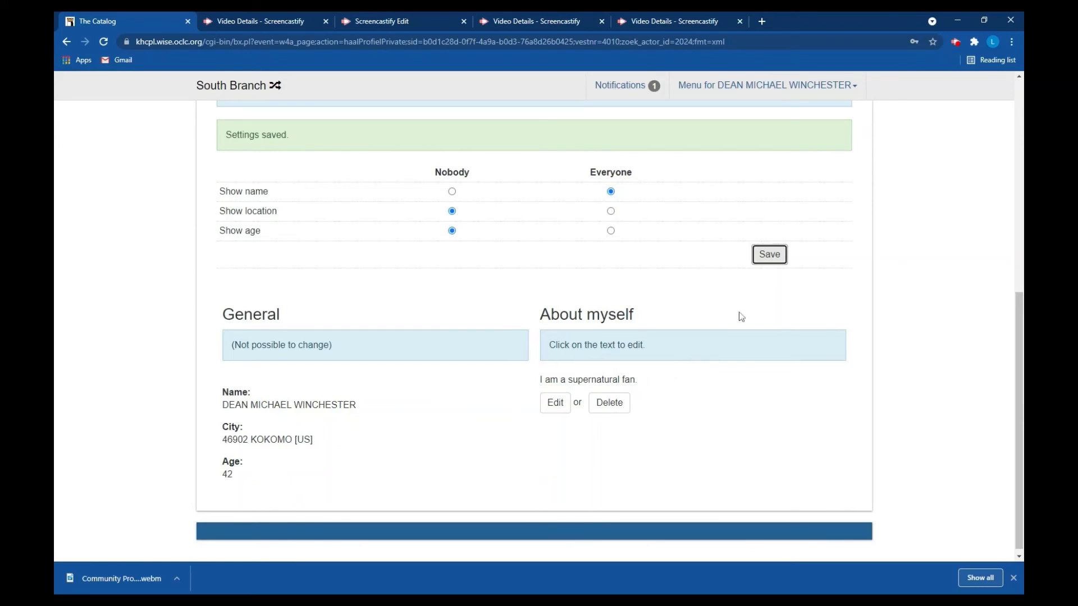
mouse_move(614, 296)
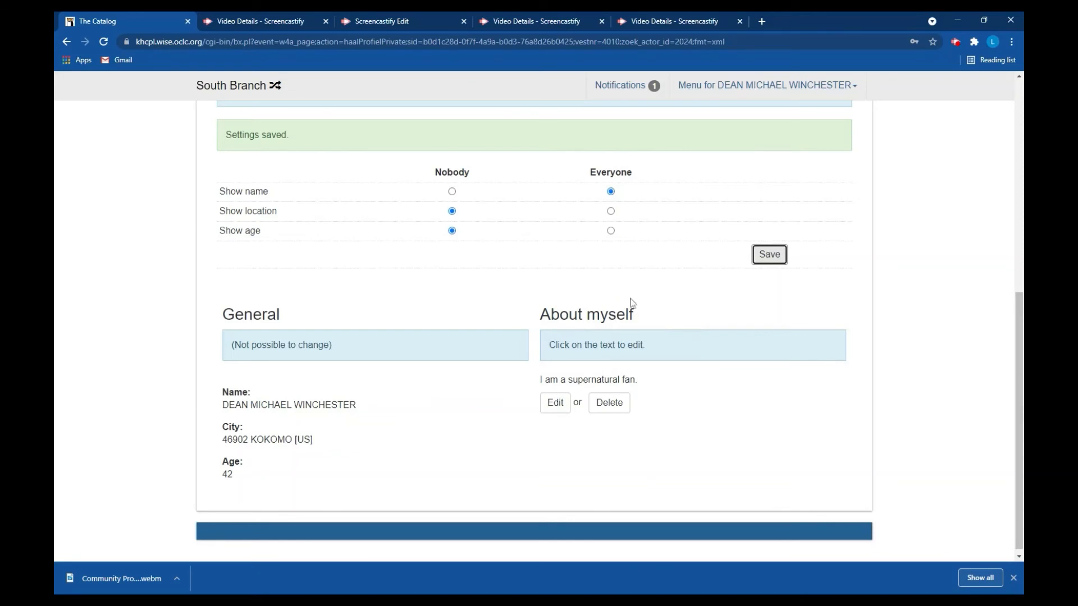
mouse_move(554, 466)
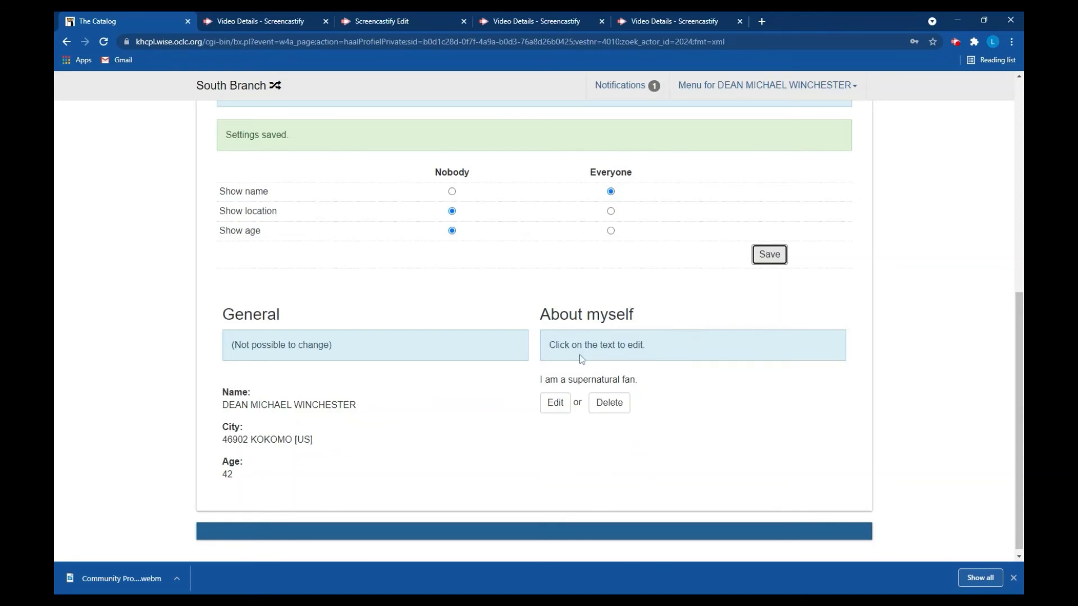
click(763, 86)
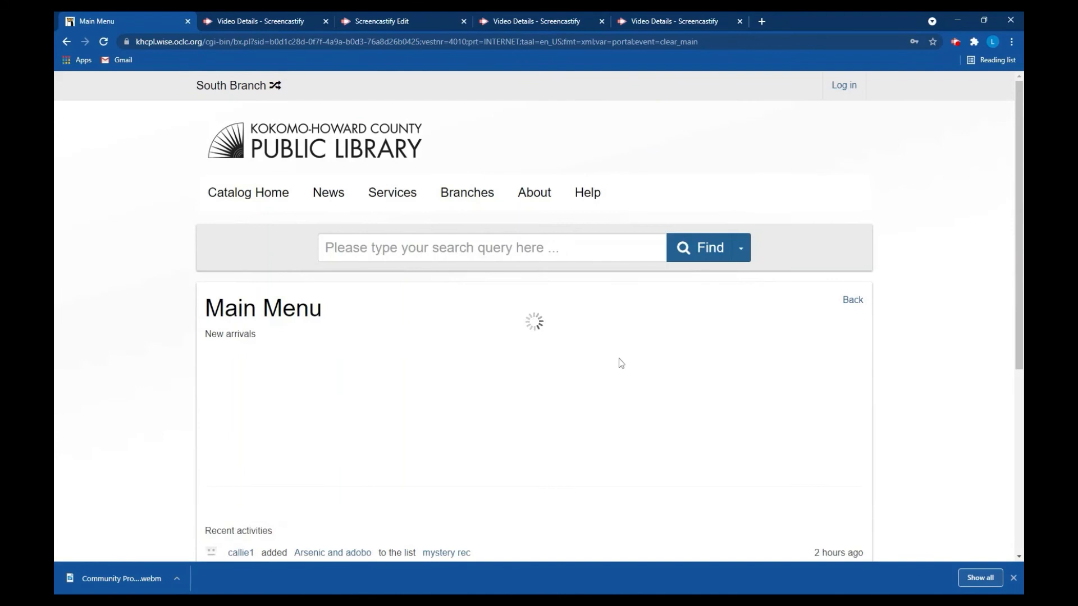
- As a visitor, confirm SupernaturalGuy's Details show the name and About-myself text
scroll(down, 3)
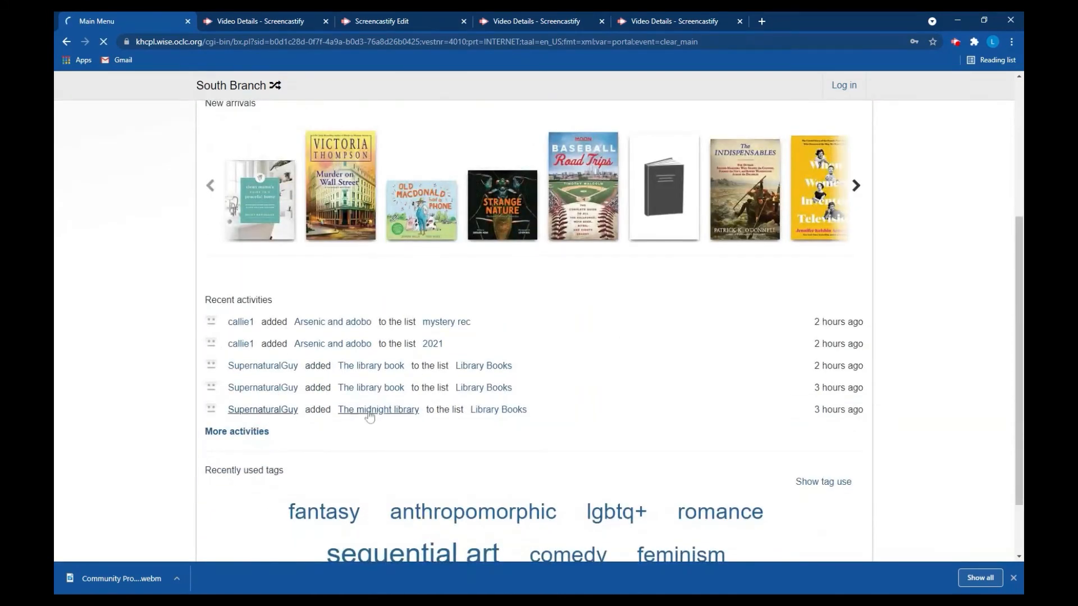
click(262, 410)
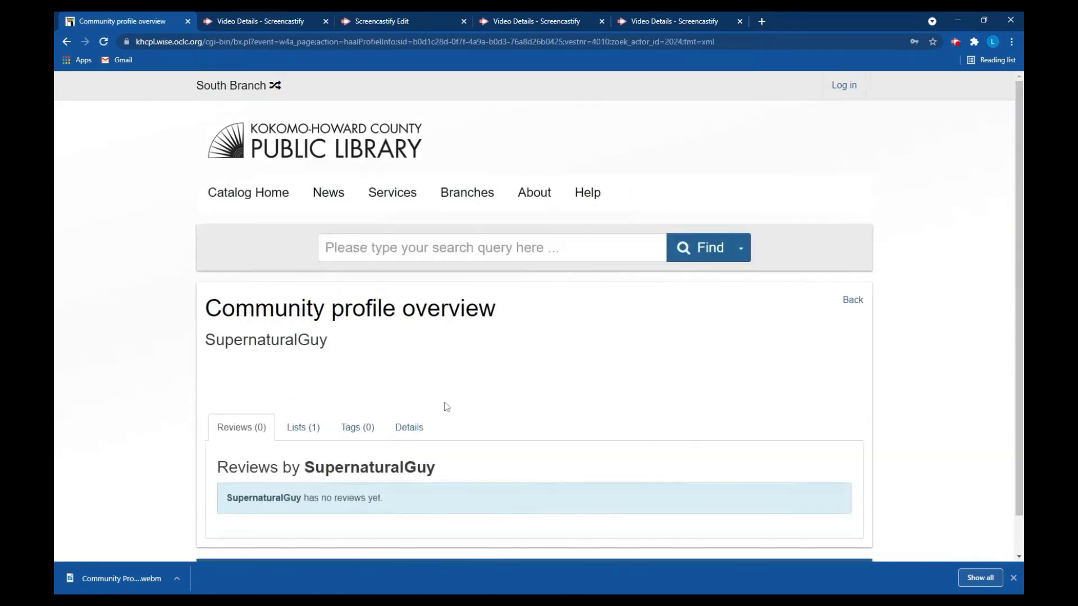
click(408, 427)
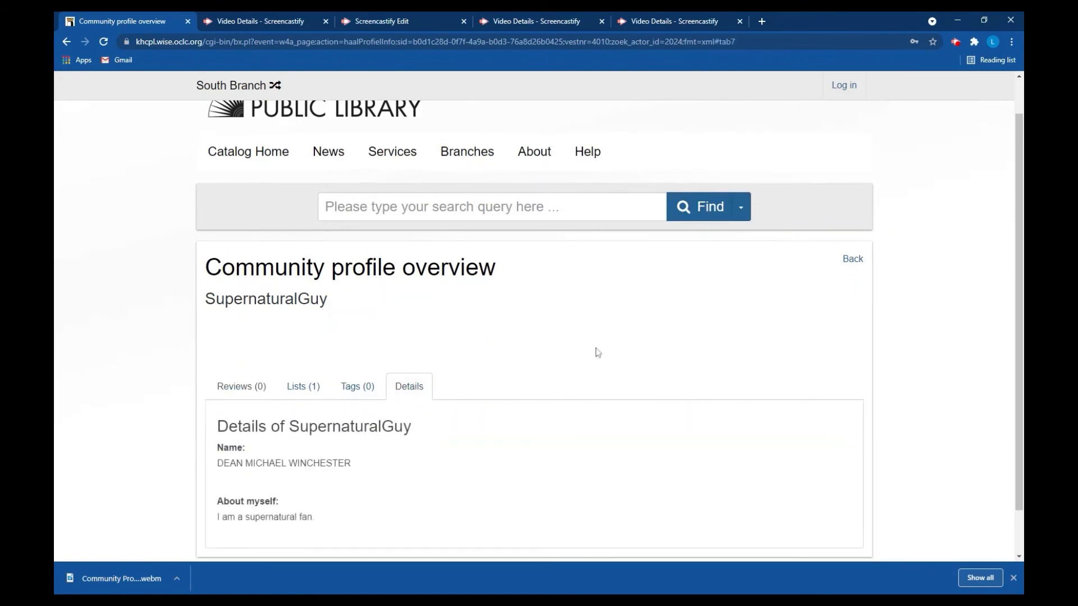
scroll(down, 3)
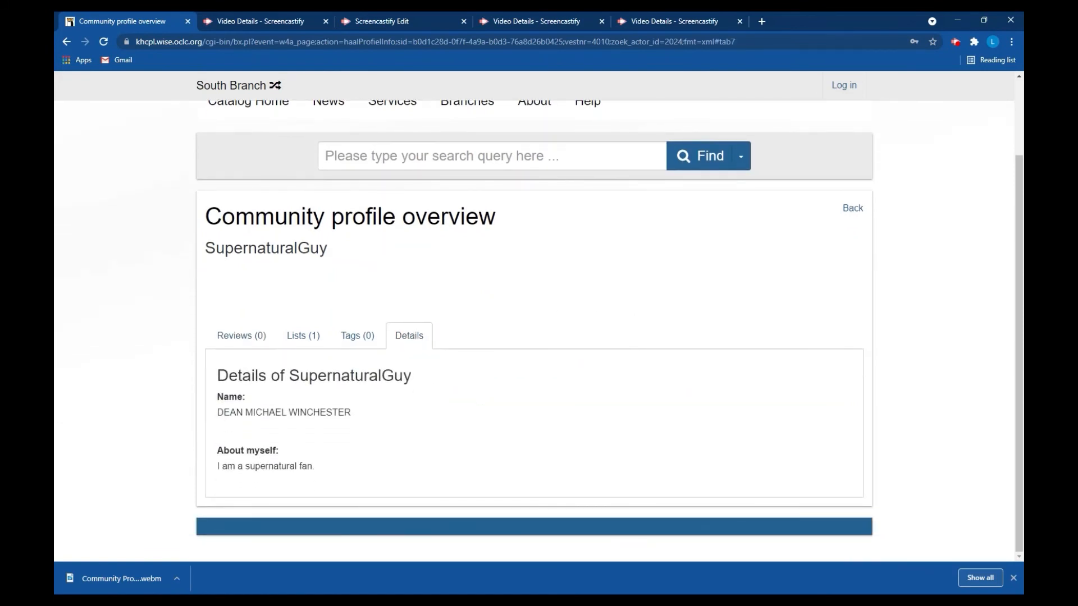
mouse_move(364, 417)
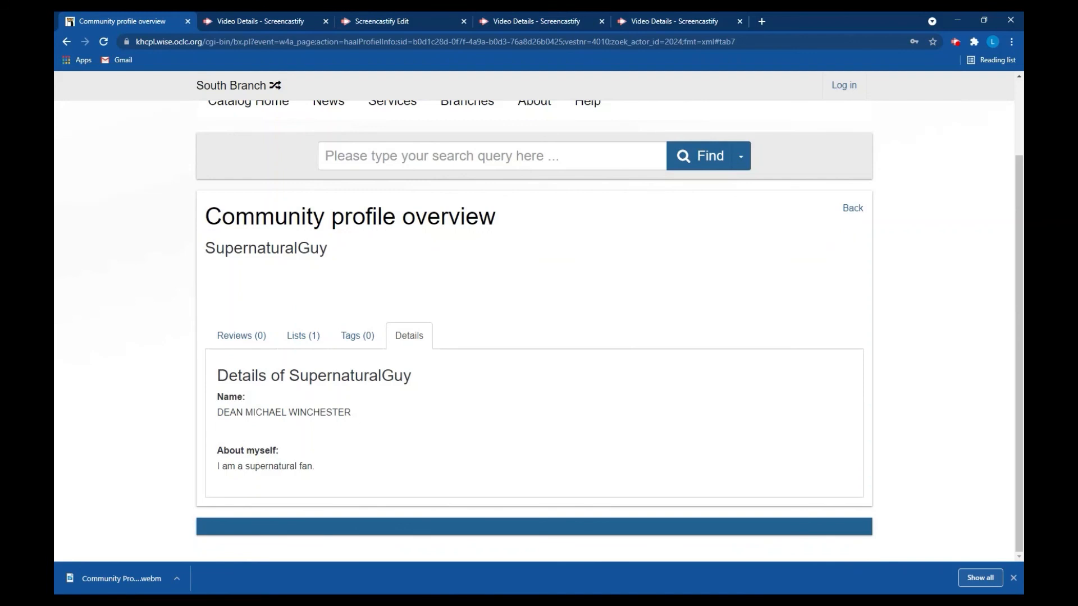
mouse_move(227, 461)
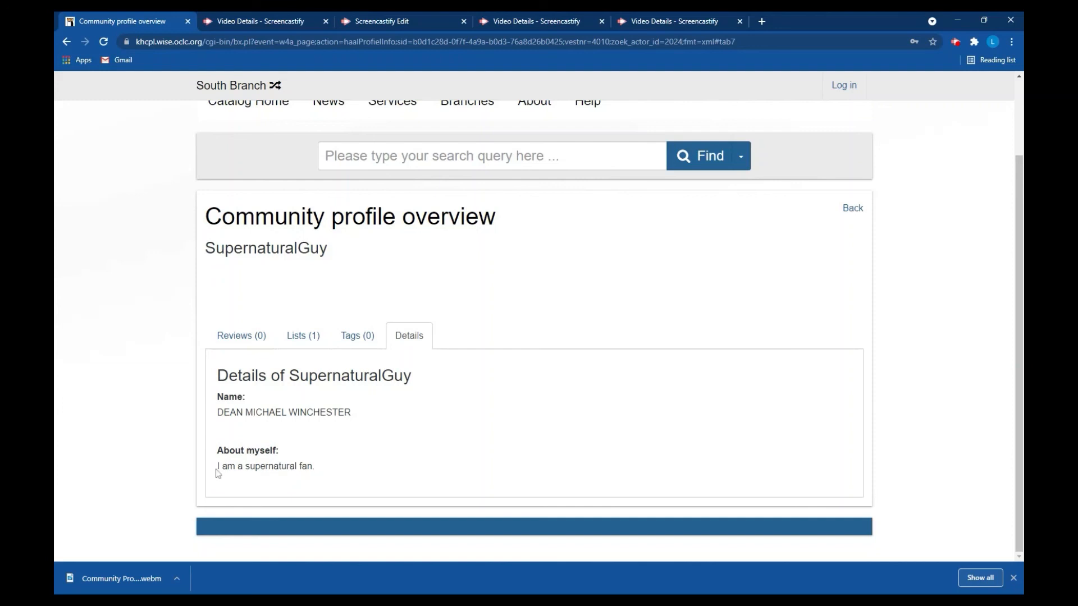
mouse_move(330, 469)
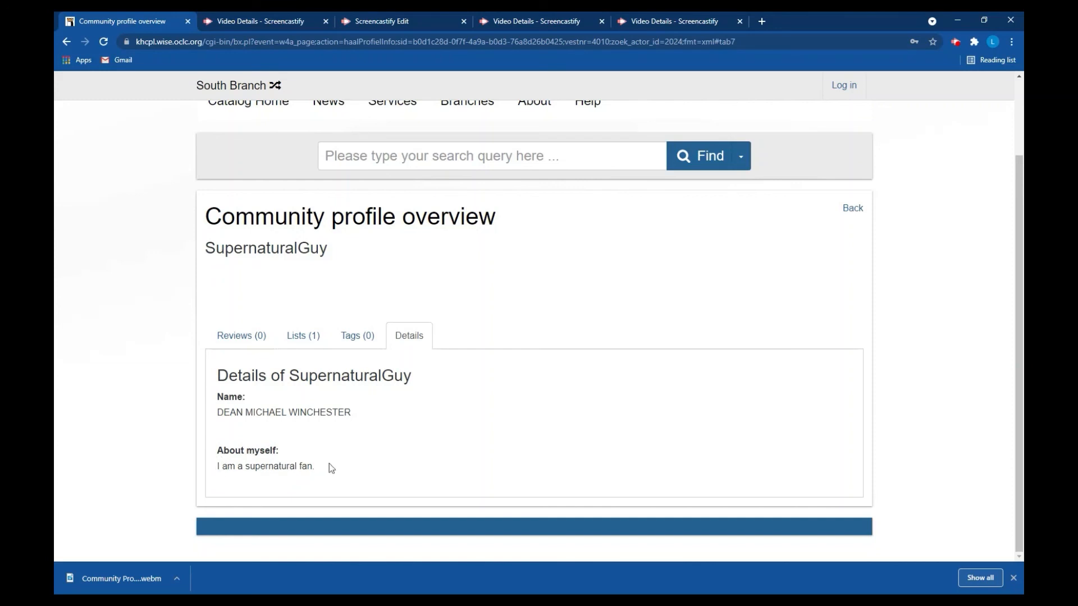
mouse_move(447, 443)
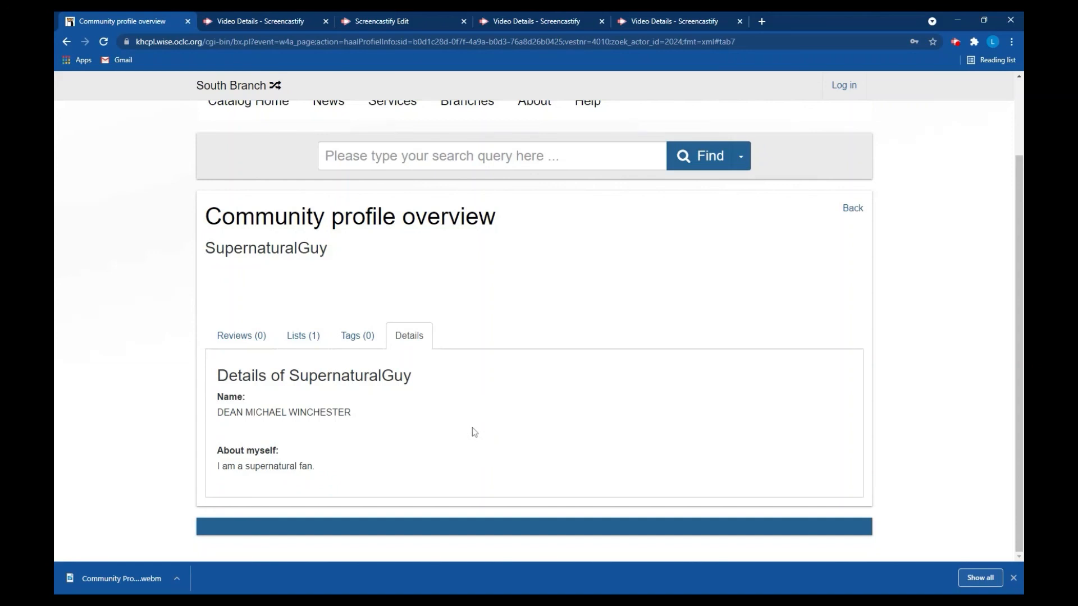
click(843, 85)
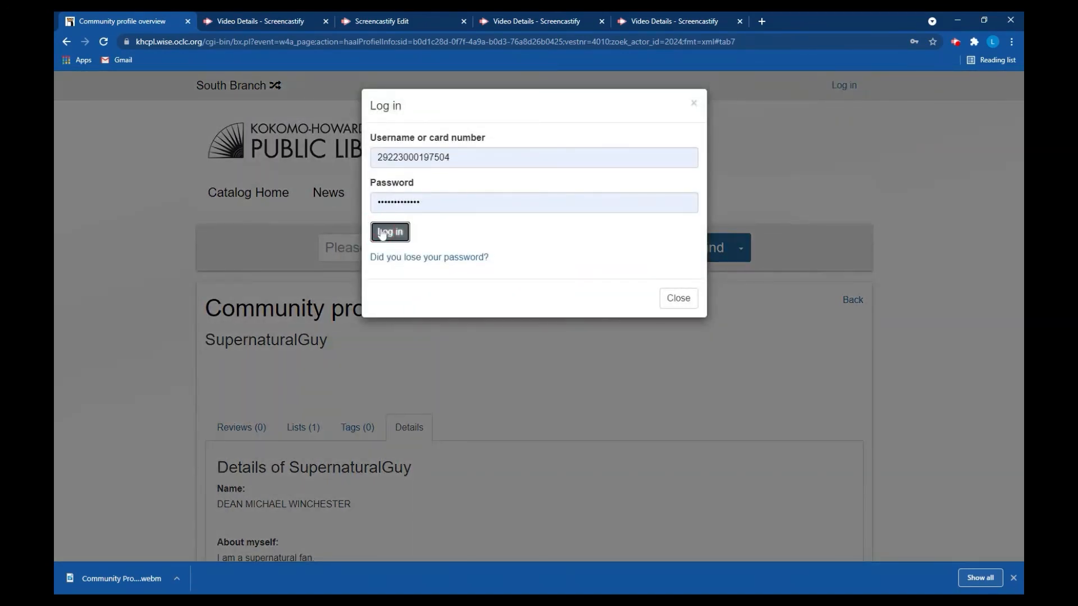
- Log back into the library account from the login dialog
click(390, 232)
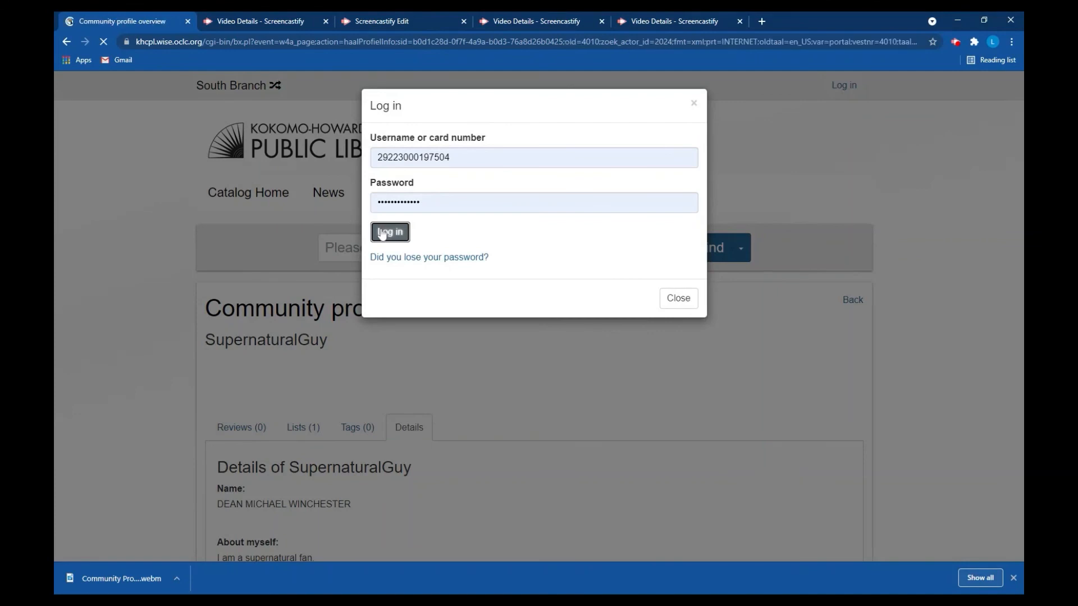
click(389, 232)
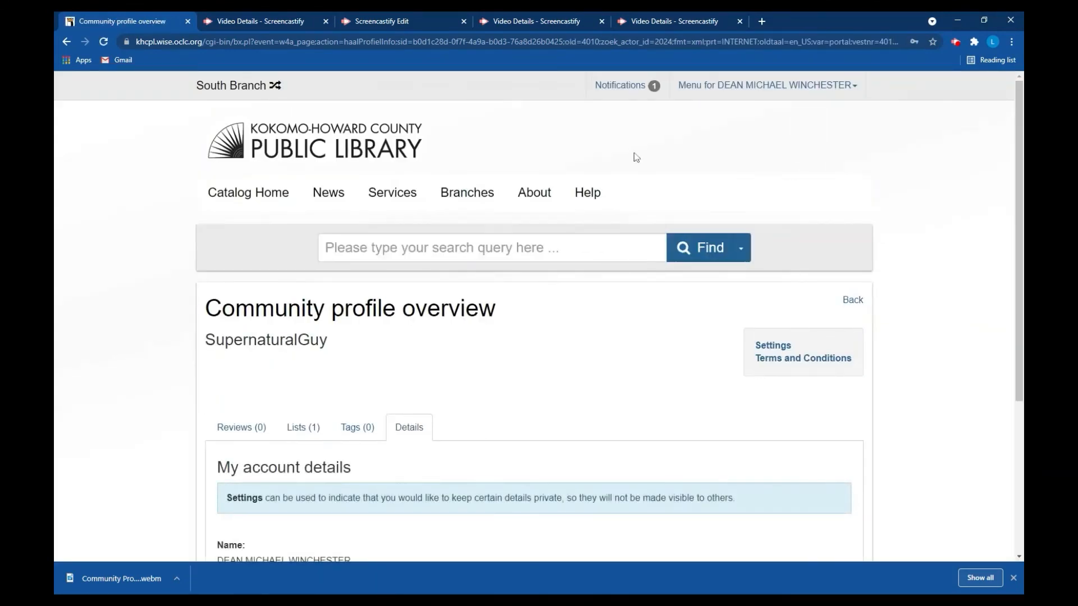
mouse_move(349, 334)
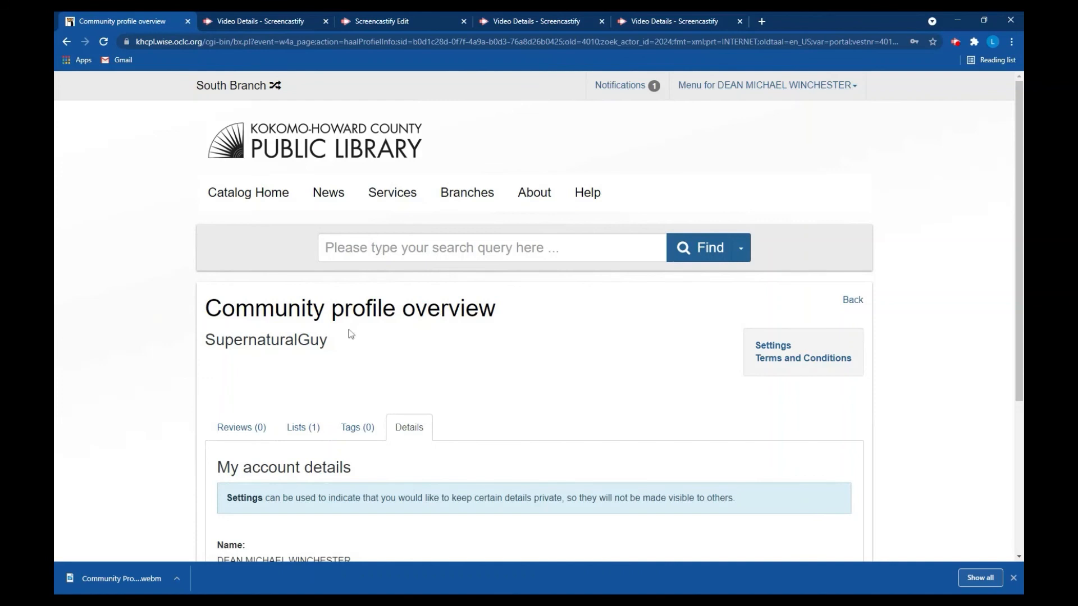
mouse_move(352, 334)
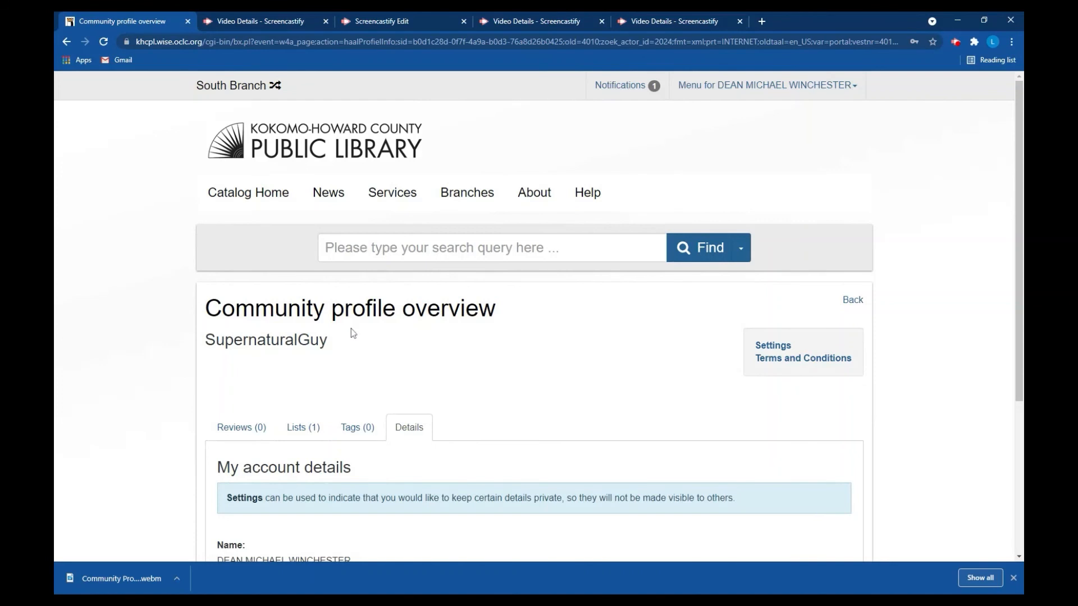
mouse_move(534, 349)
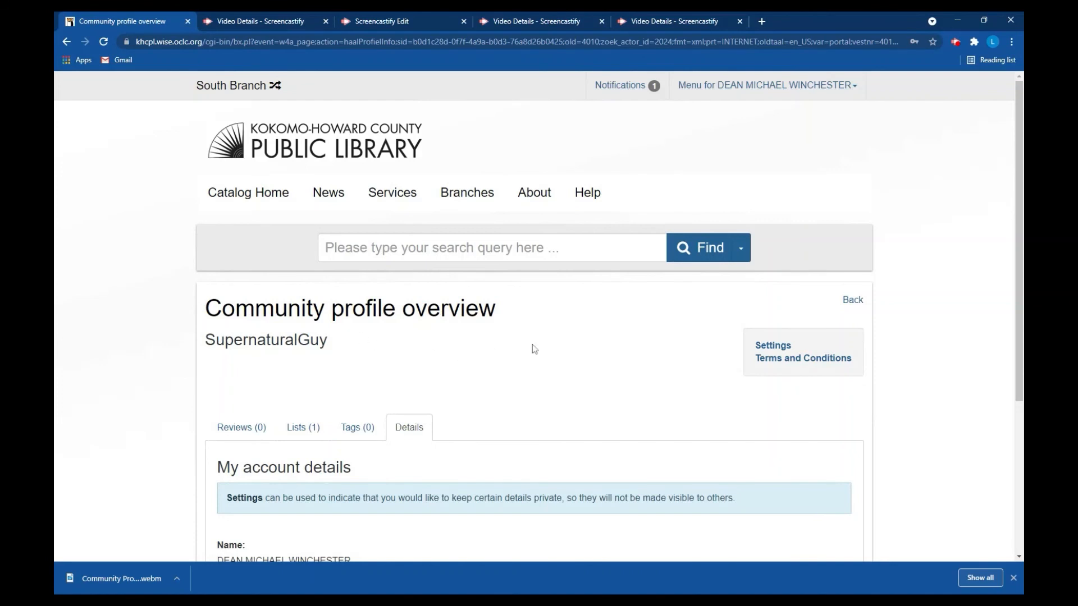